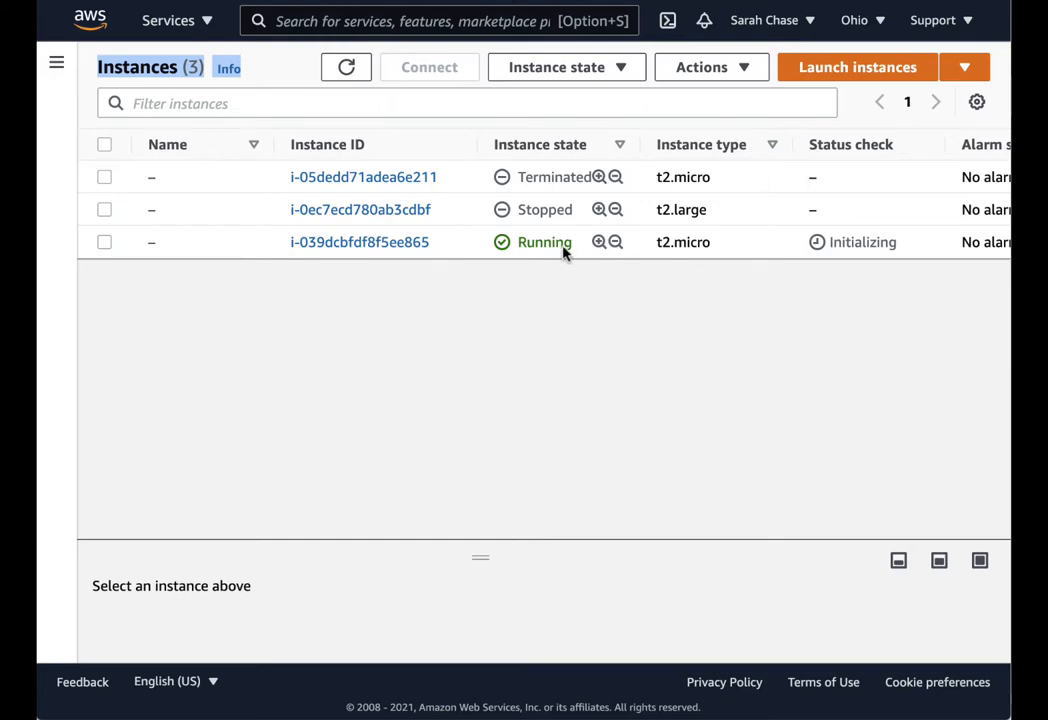
mouse_move(376, 248)
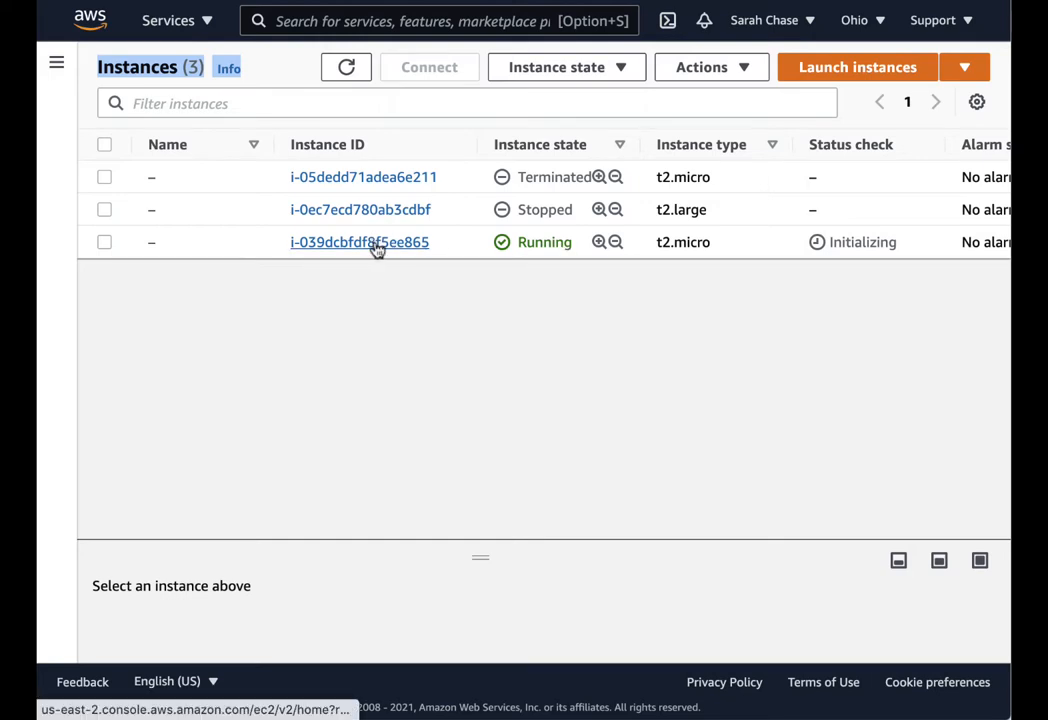
- Open the running instance's summary and copy its public IPv4 address
left_click(359, 242)
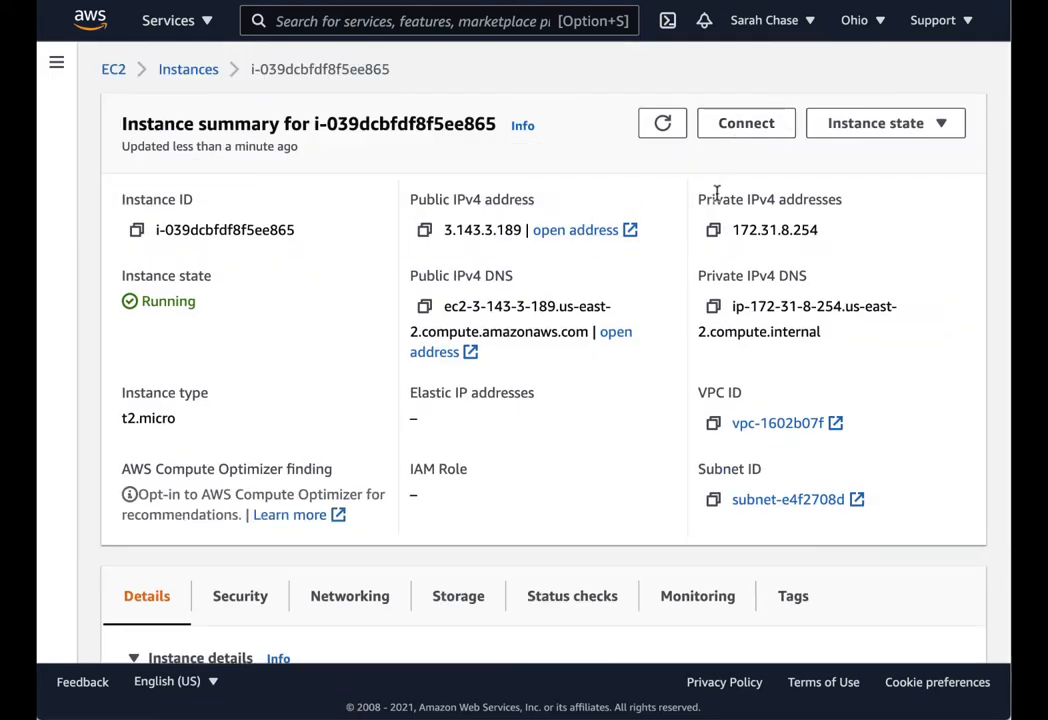
mouse_move(423, 230)
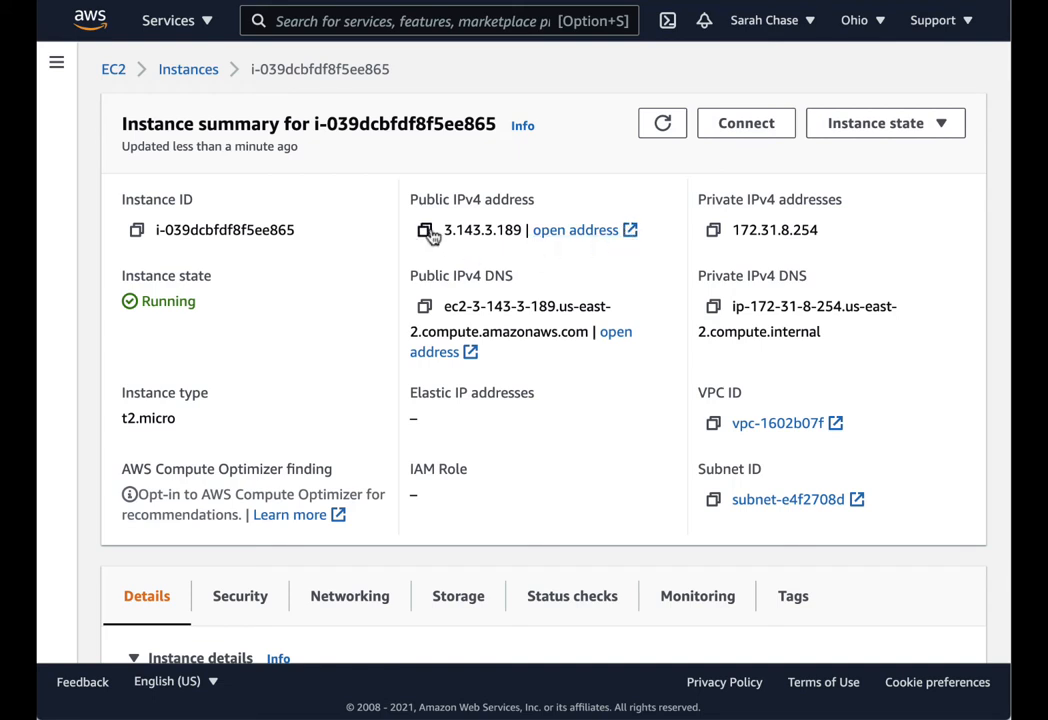
left_click(424, 230)
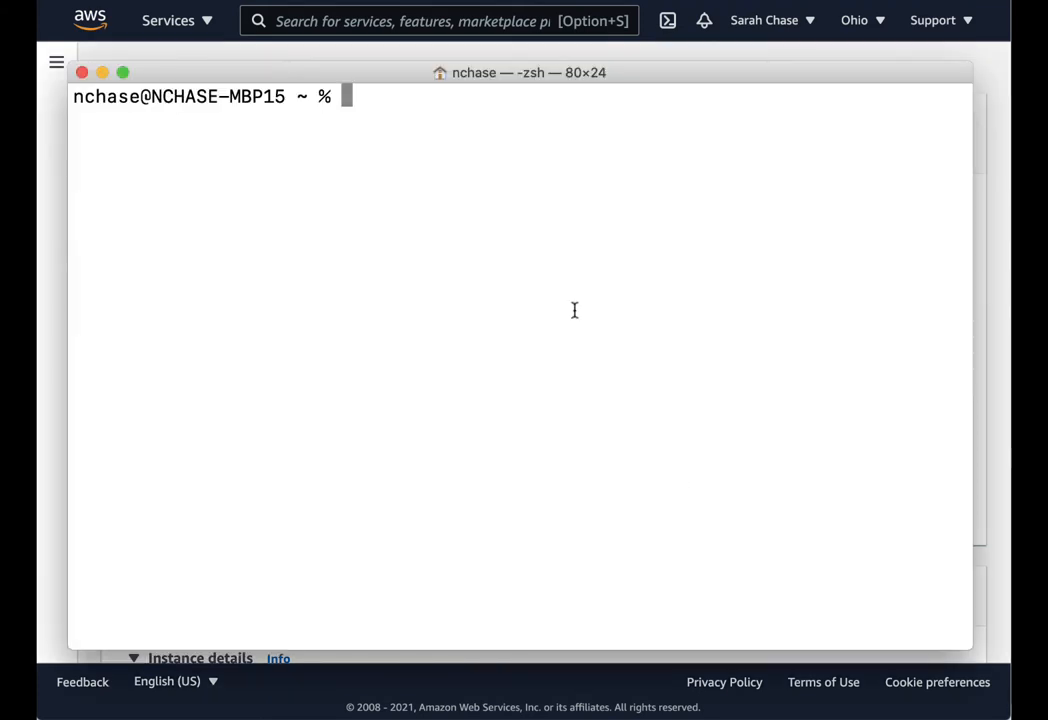
type("cd")
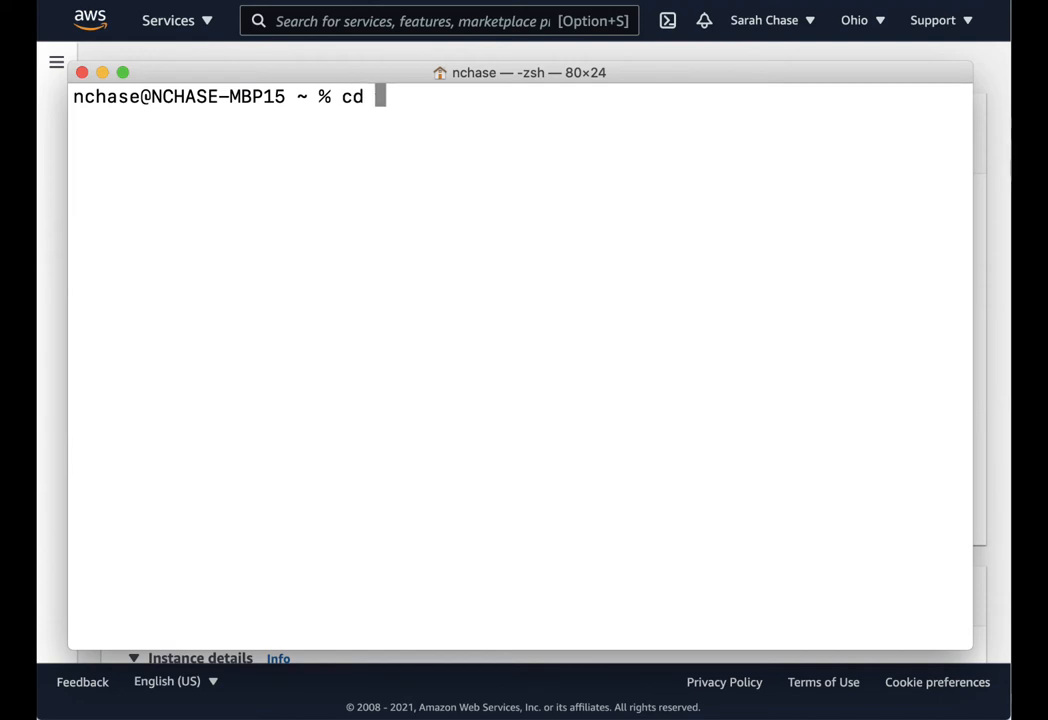
type("Downloads")
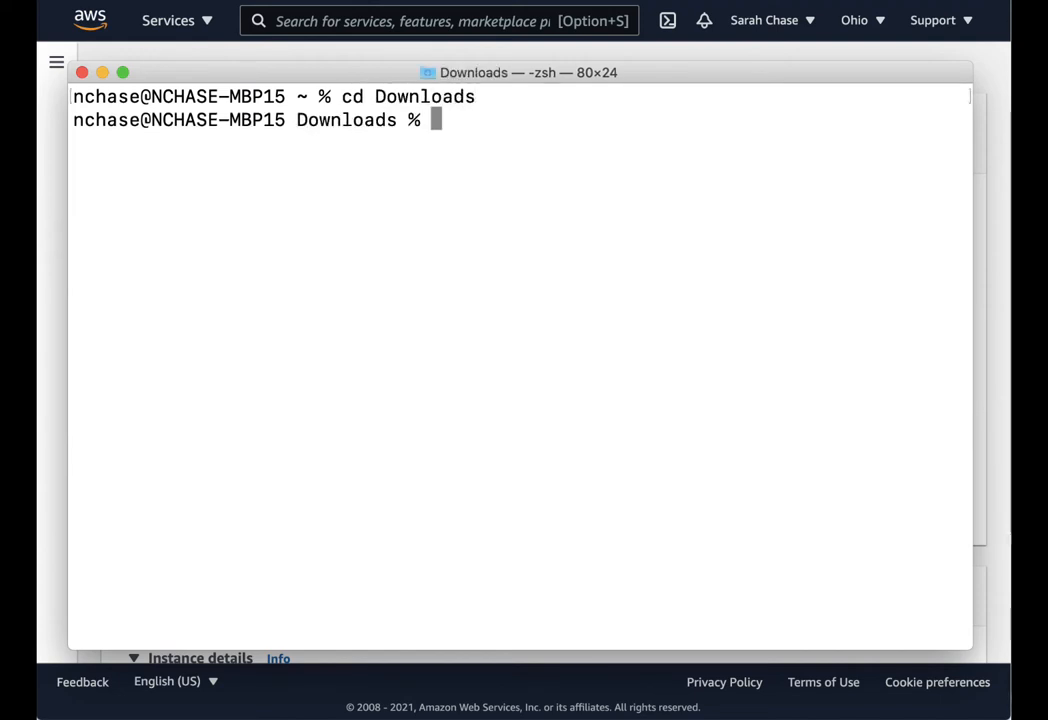
type("ssh -i")
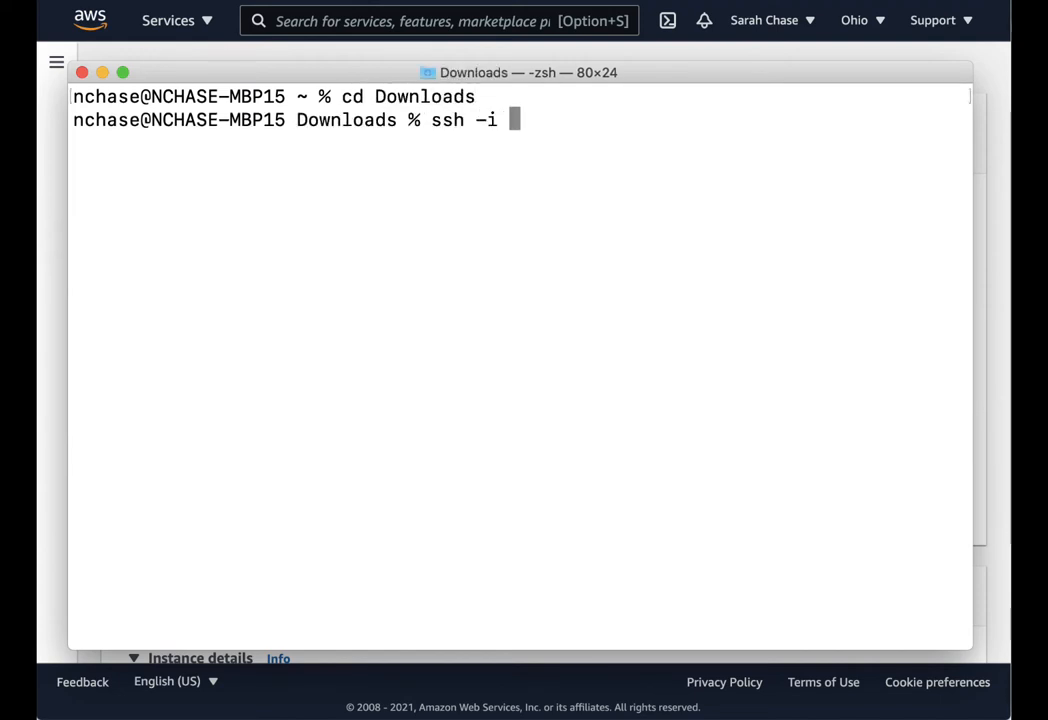
type("east.pem")
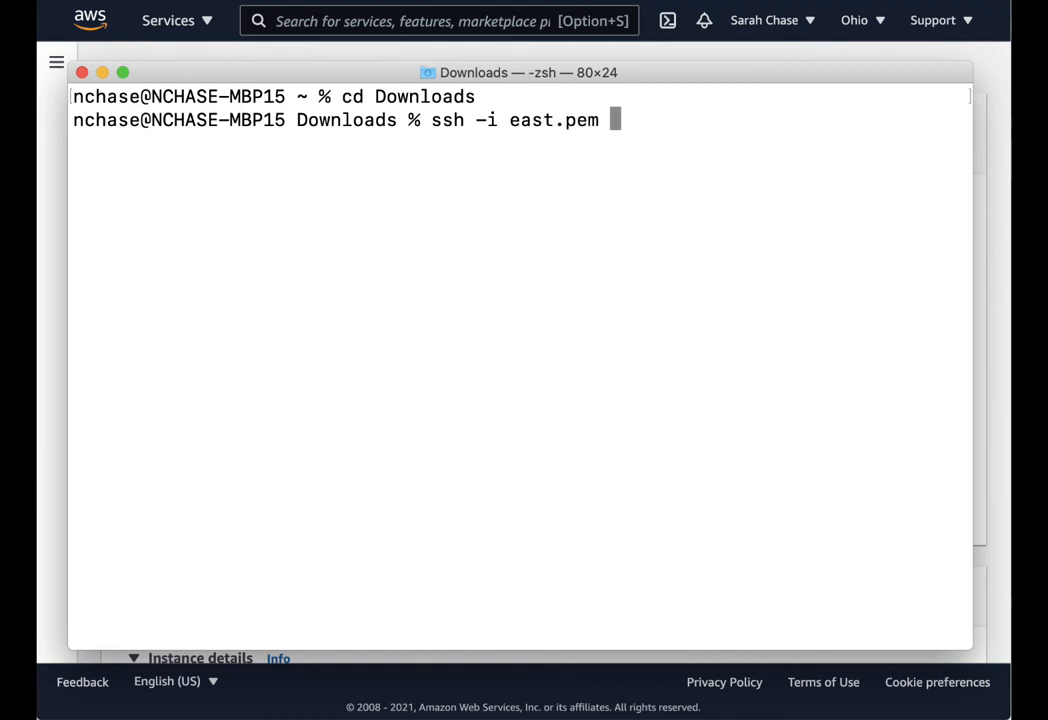
type("ubuntu@3.143.3.189")
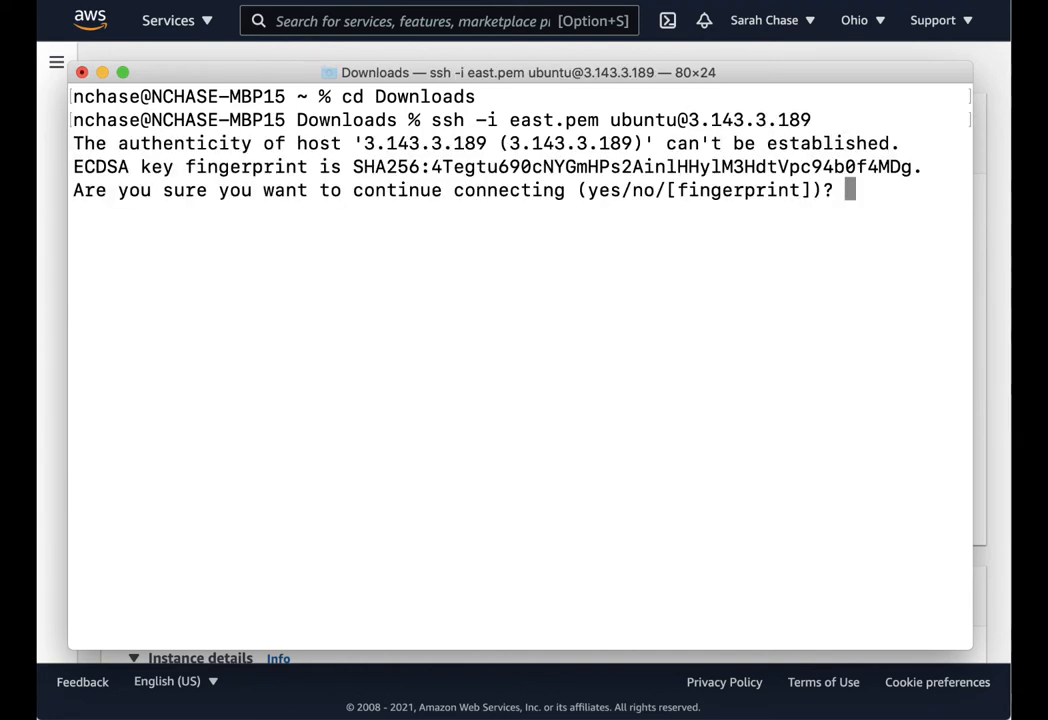
type("yes")
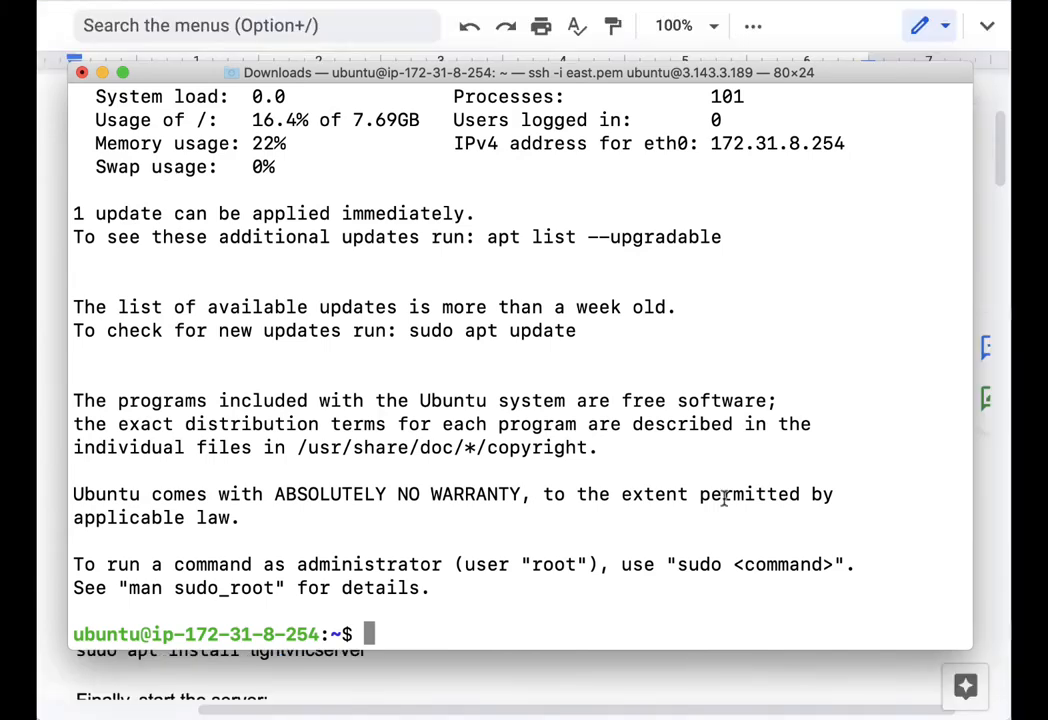
- Run sudo apt update and upgrade on the server until the prompt returns
type("sudo apt update")
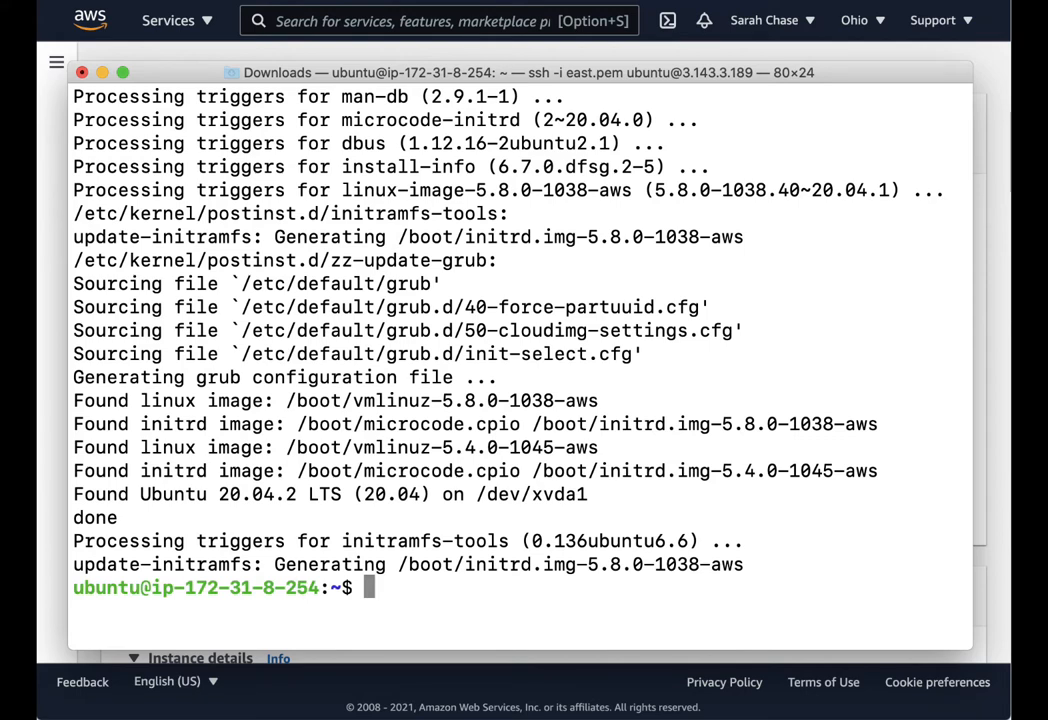
- Install the ubuntu-mate-desktop and tightvncserver packages with apt
type("sudo apt install ubuntu-mate-desktop")
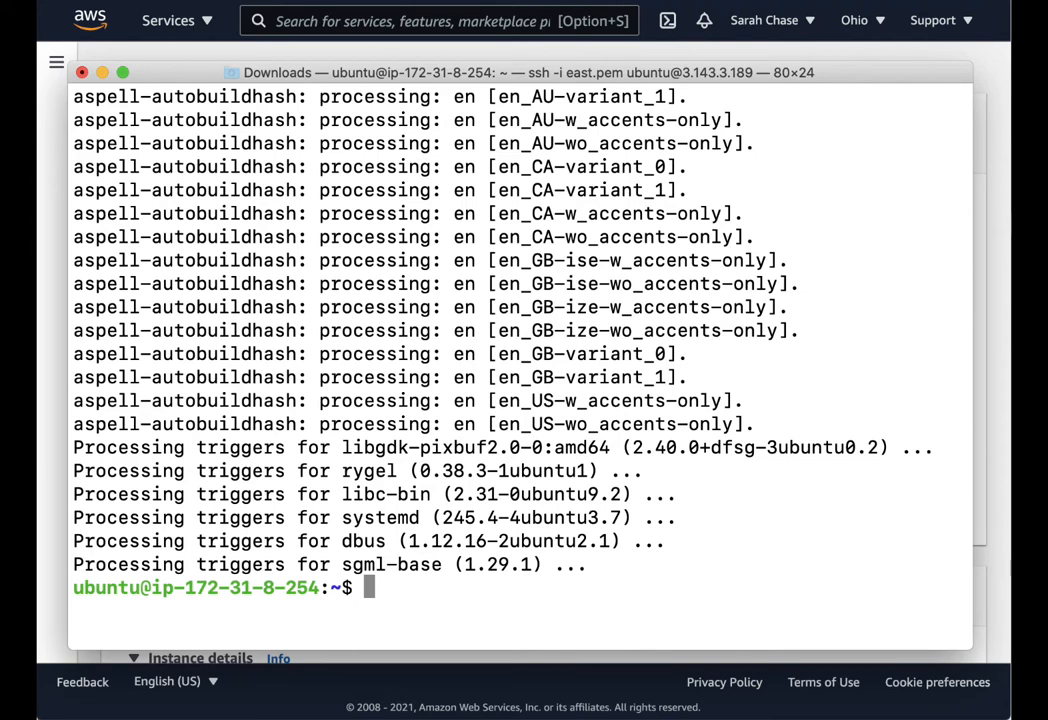
type("sudo apt install tightvncserver")
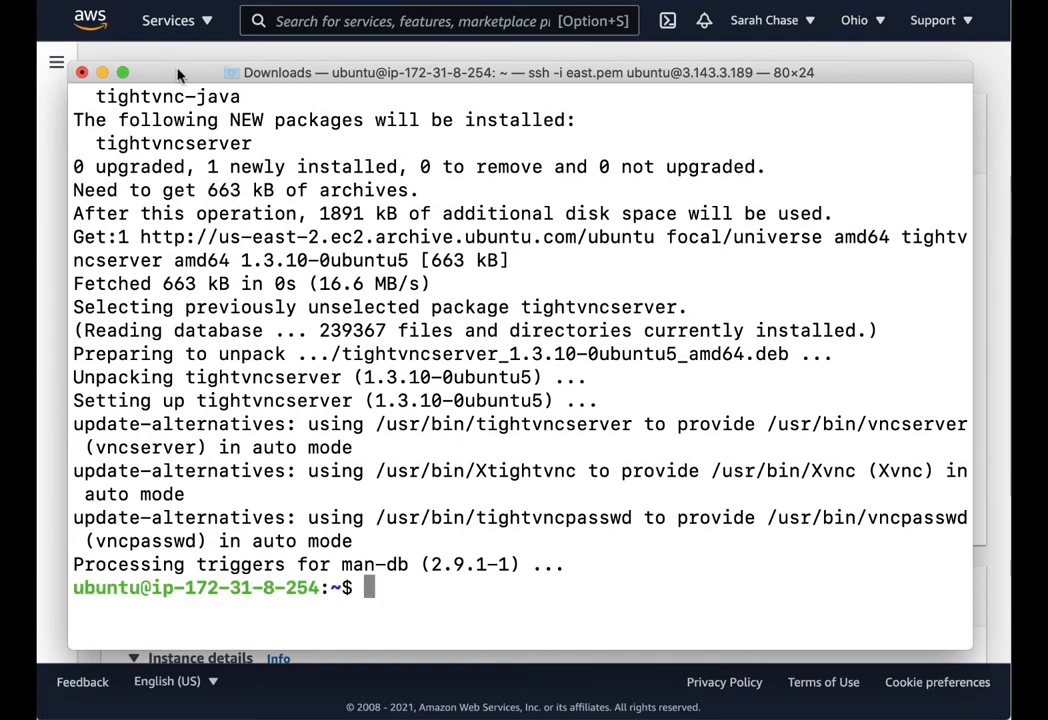
- Start vncserver :1 with an access password and decline the view-only password
type("vncserver :1")
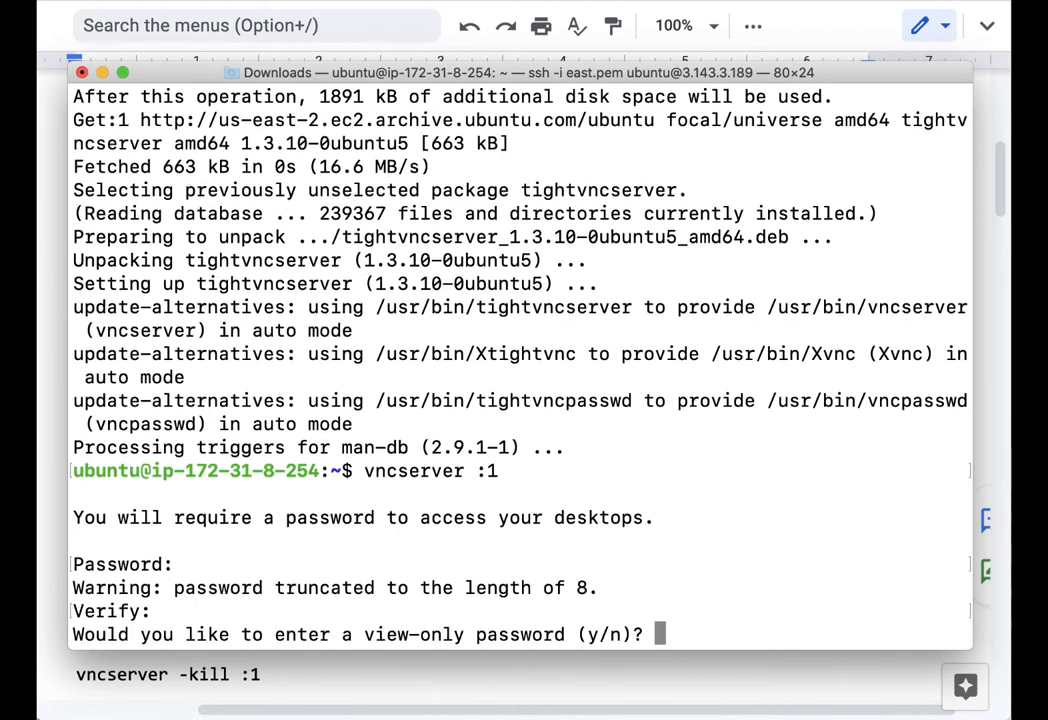
type("n")
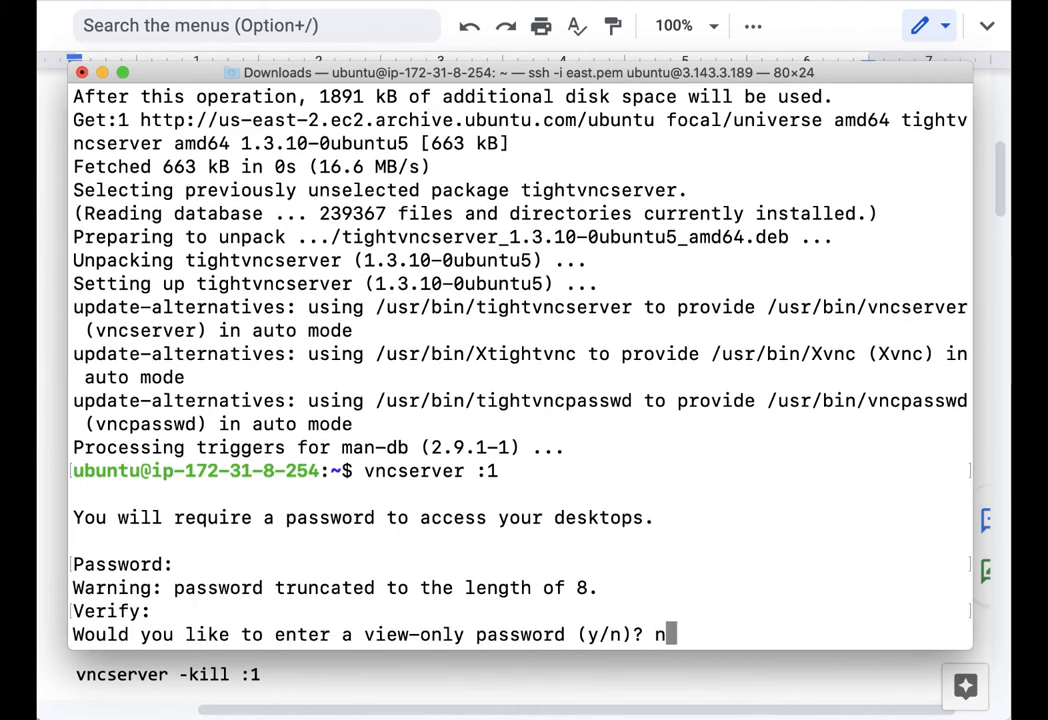
key("Return")
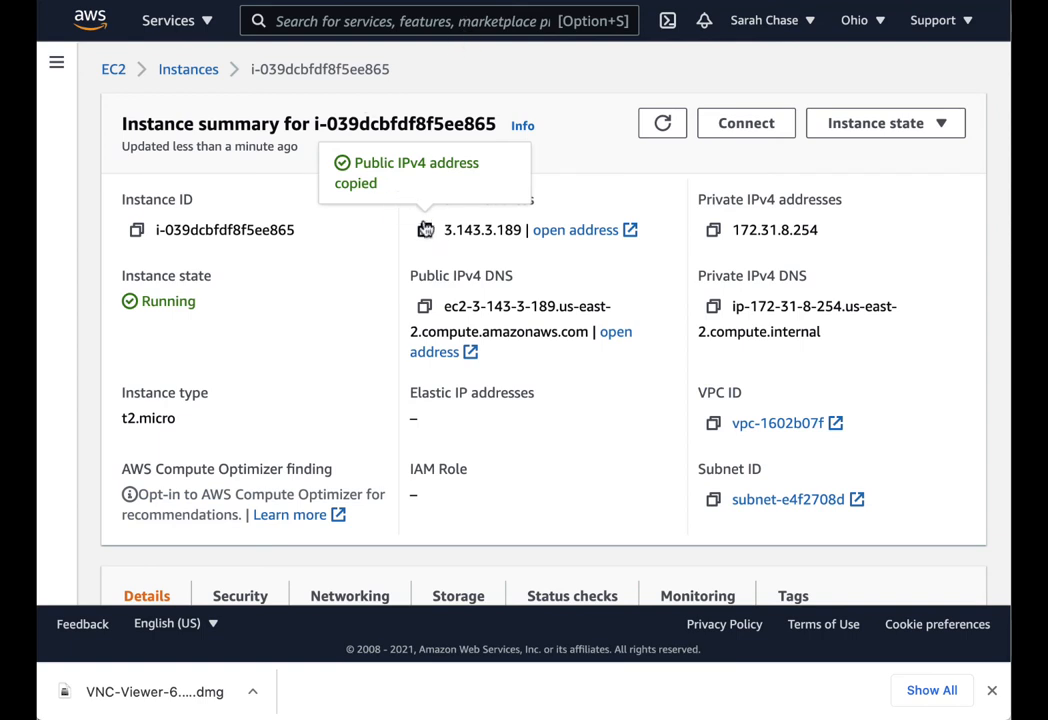
mouse_move(527, 145)
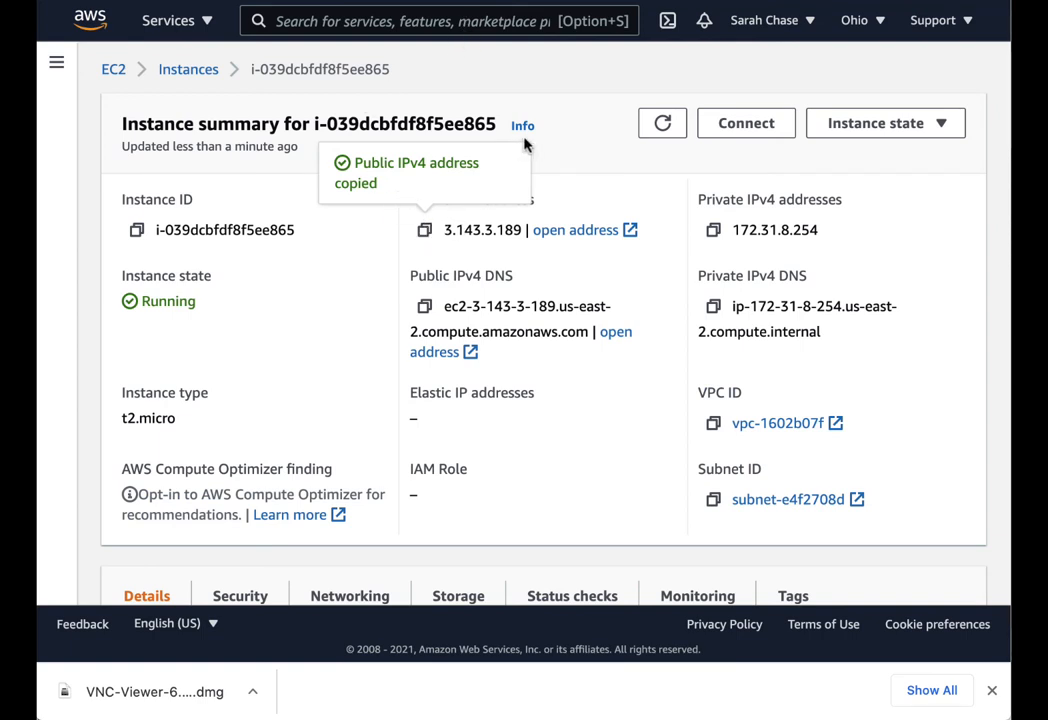
mouse_move(747, 381)
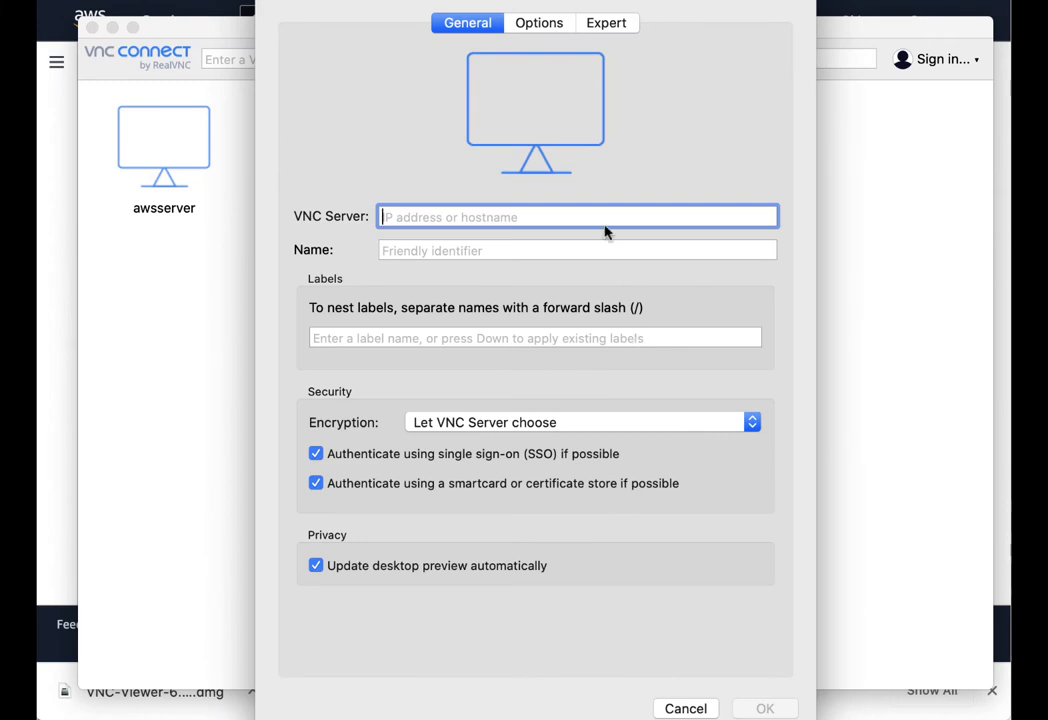
- Save a new VNC Viewer connection to 3.143.3.189:1 named guiExample
type("3.143.3.189")
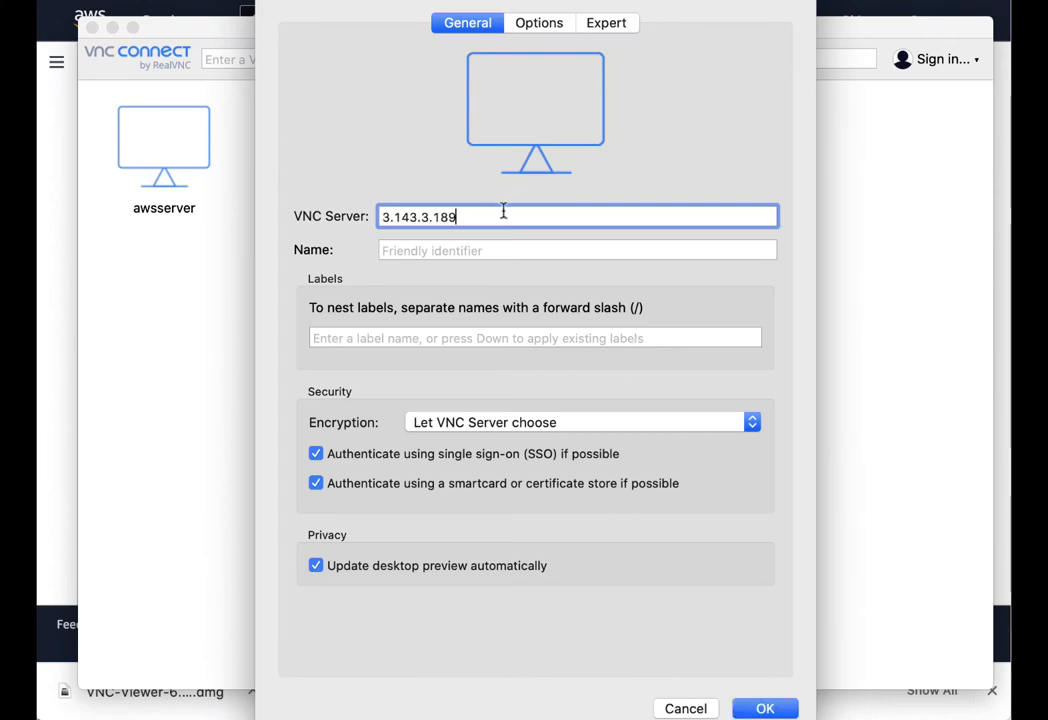
type(":")
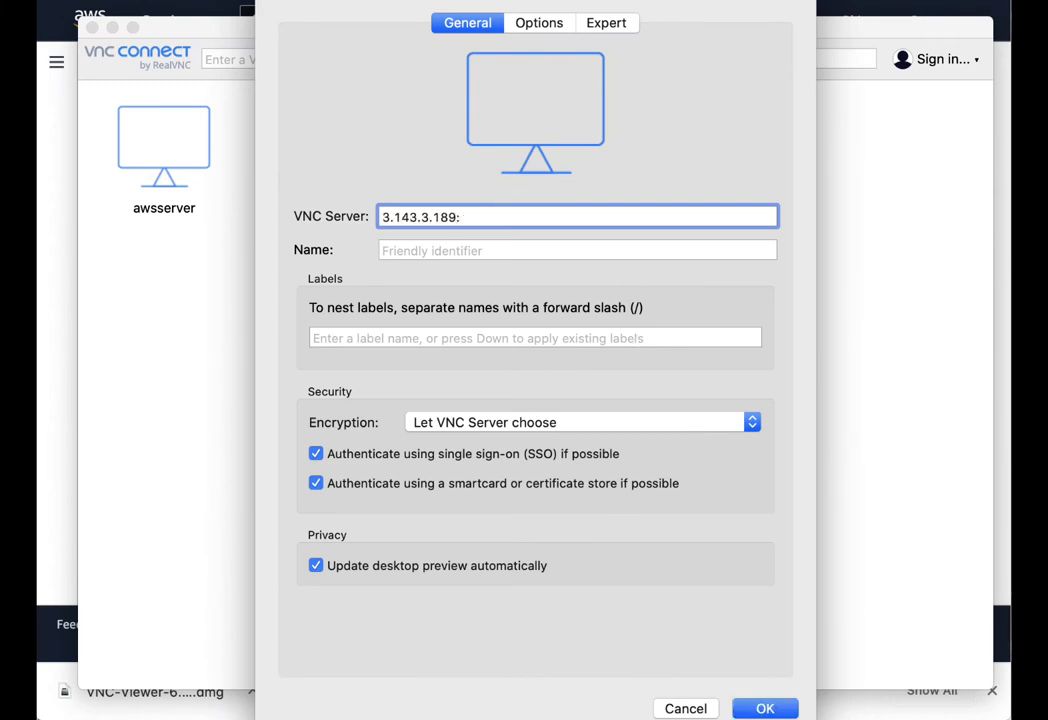
type("1")
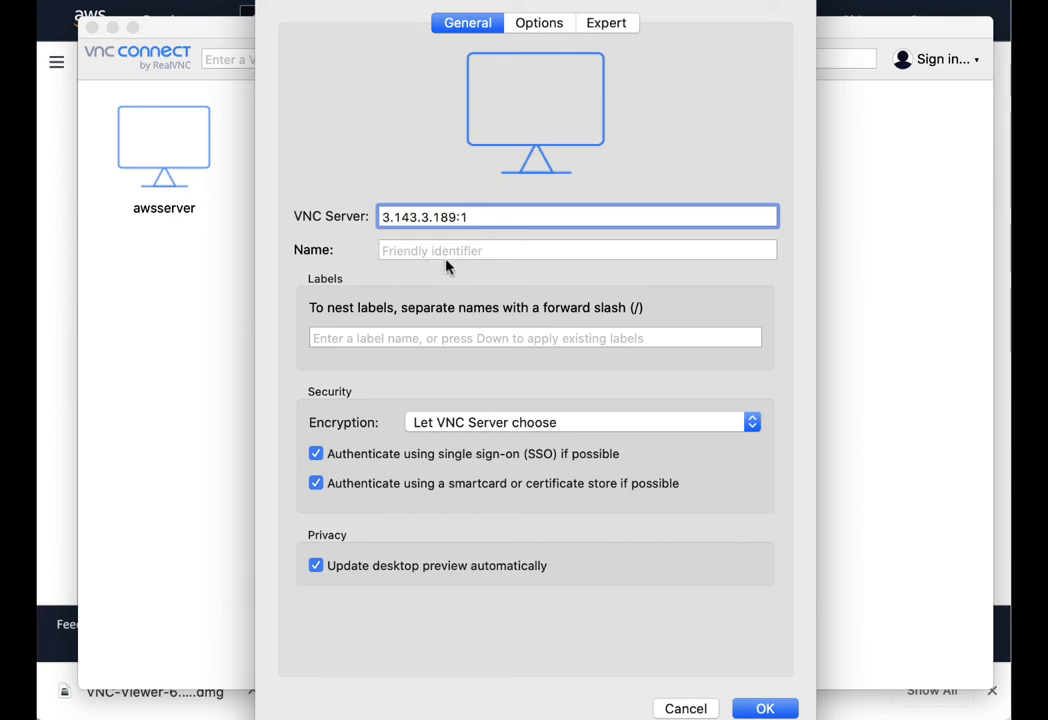
left_click(576, 250)
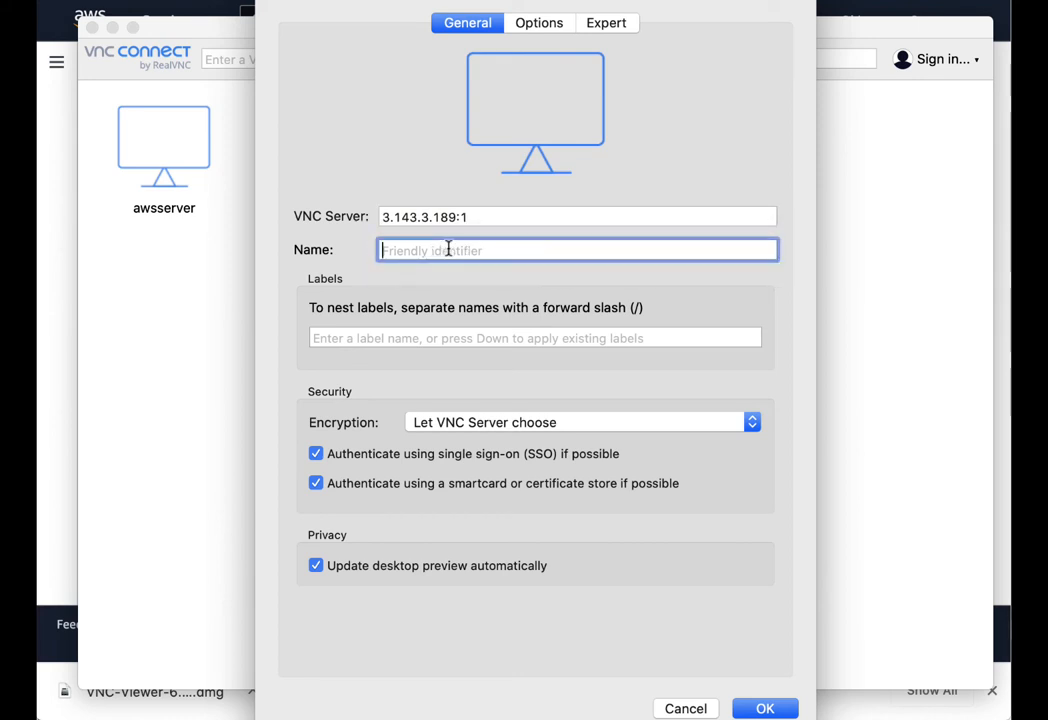
type("gui")
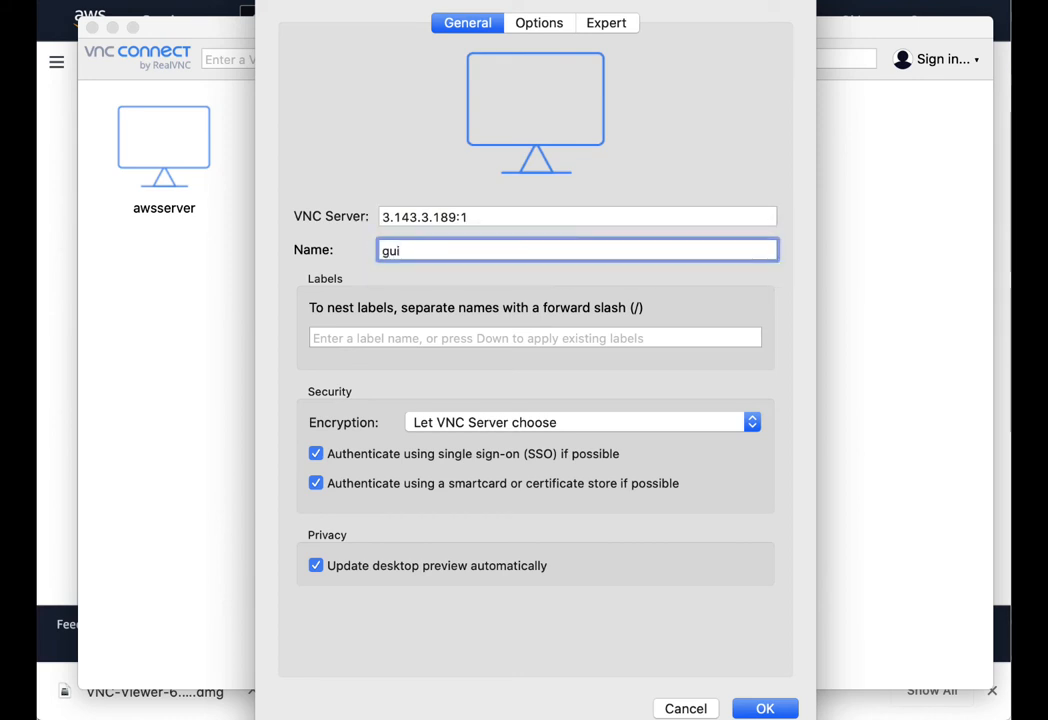
type("E")
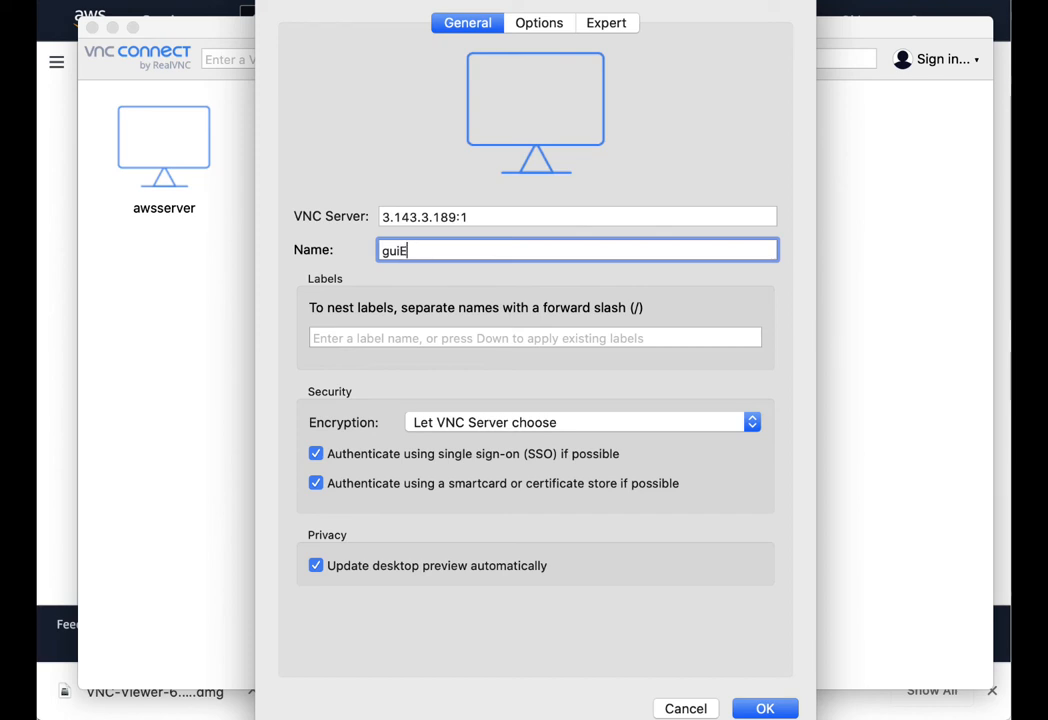
type("xample")
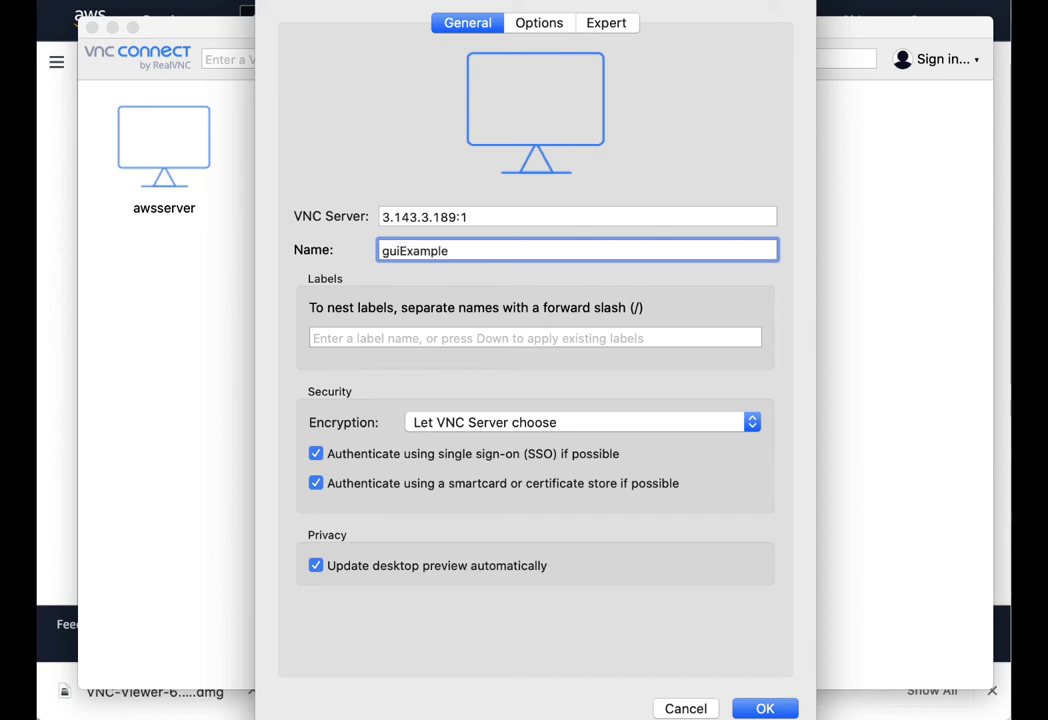
left_click(771, 708)
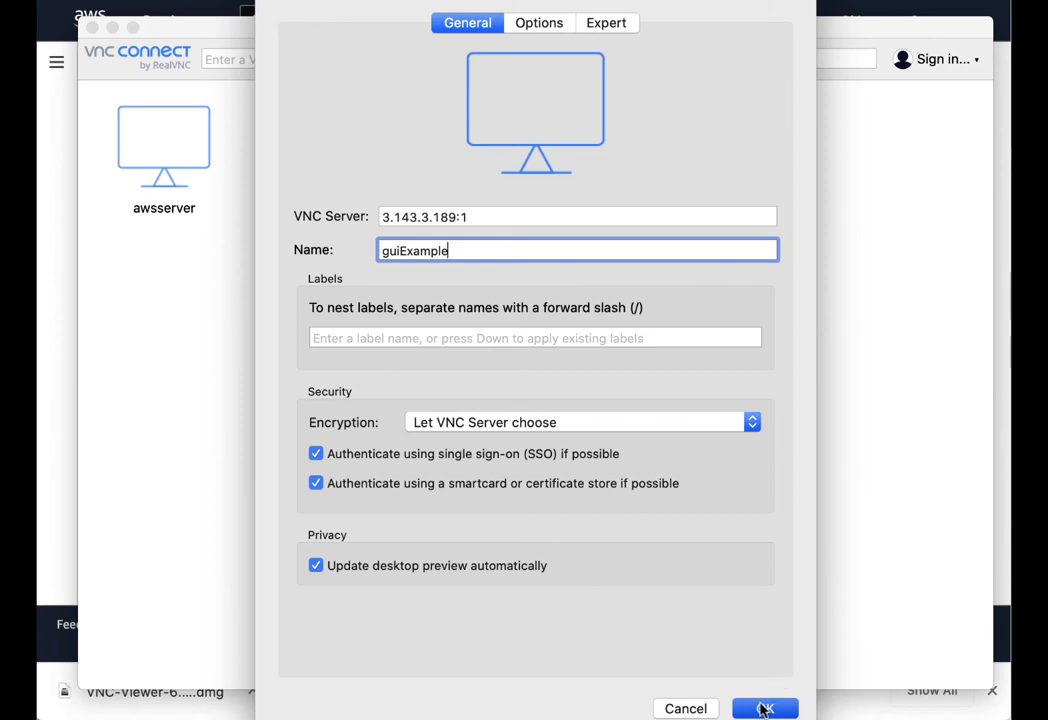
left_click(769, 709)
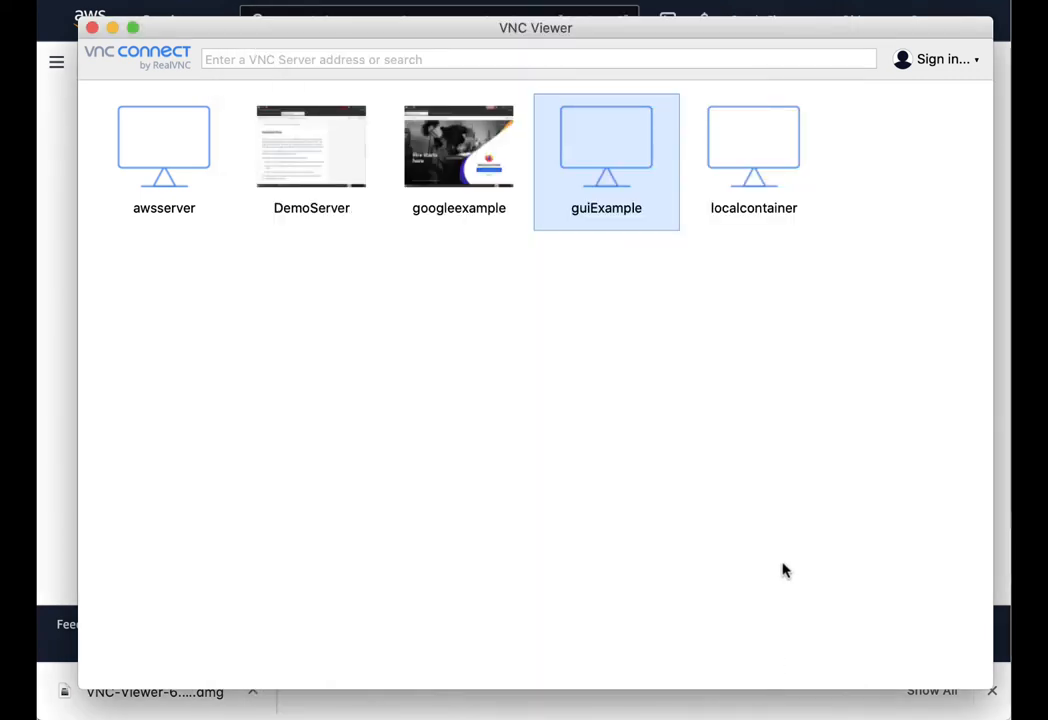
mouse_move(791, 509)
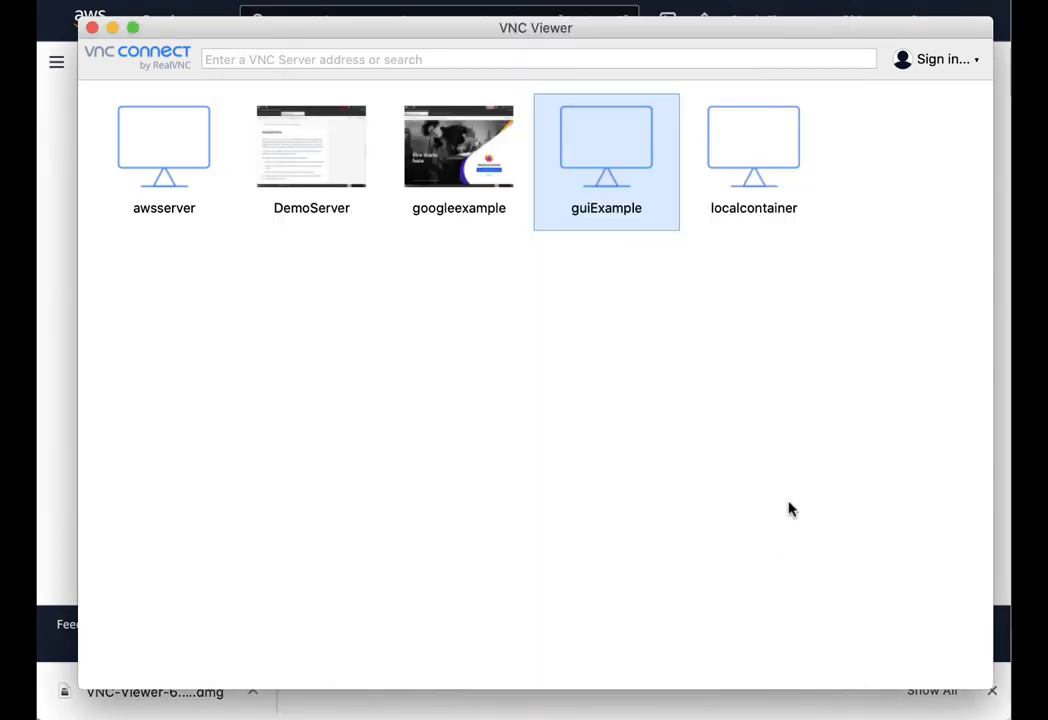
mouse_move(785, 504)
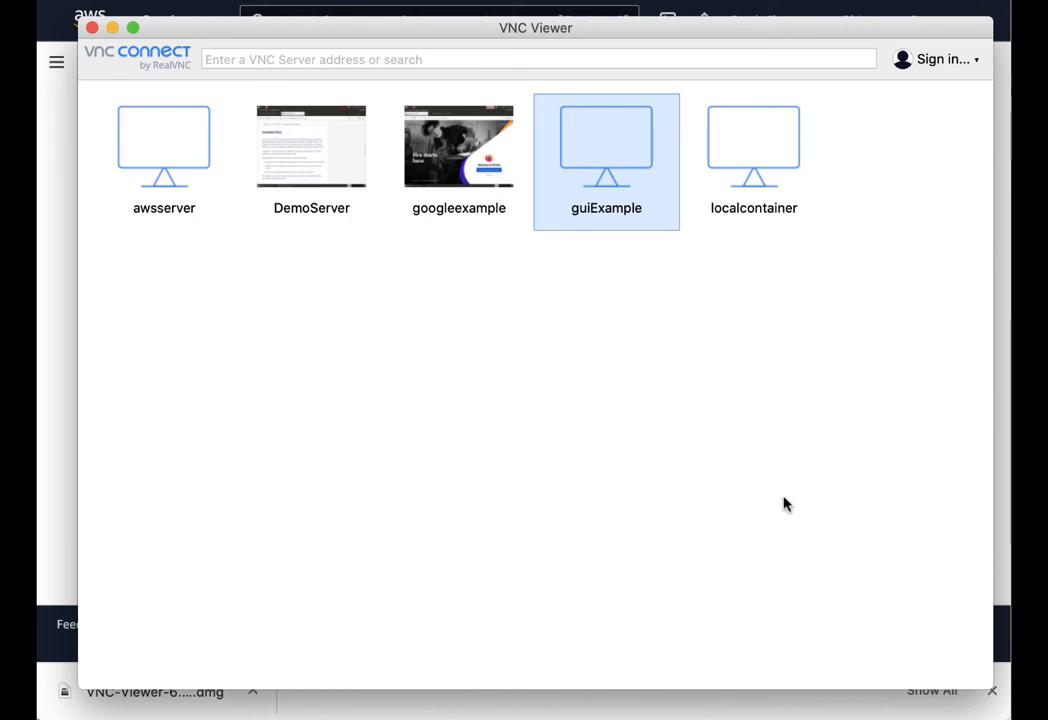
mouse_move(794, 495)
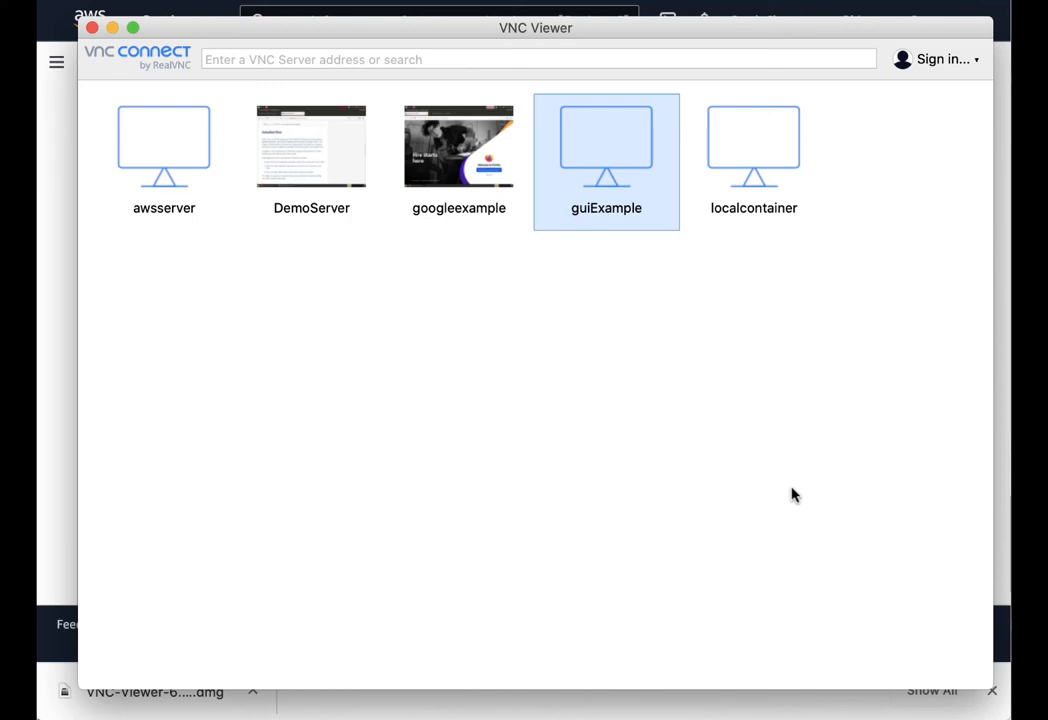
mouse_move(797, 483)
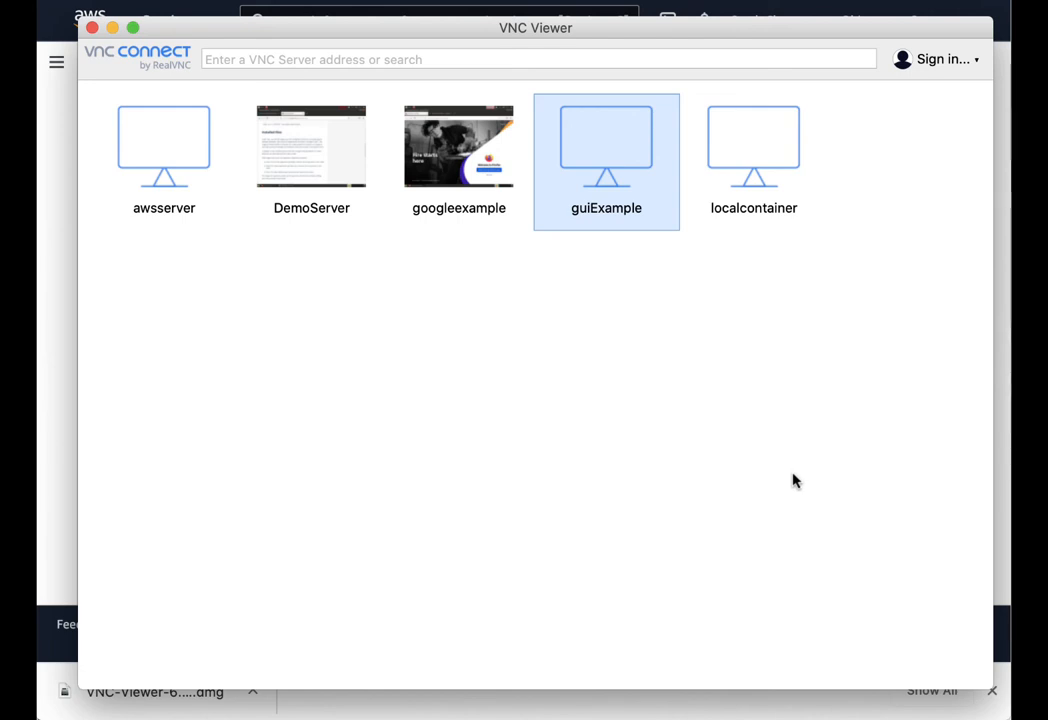
mouse_move(982, 189)
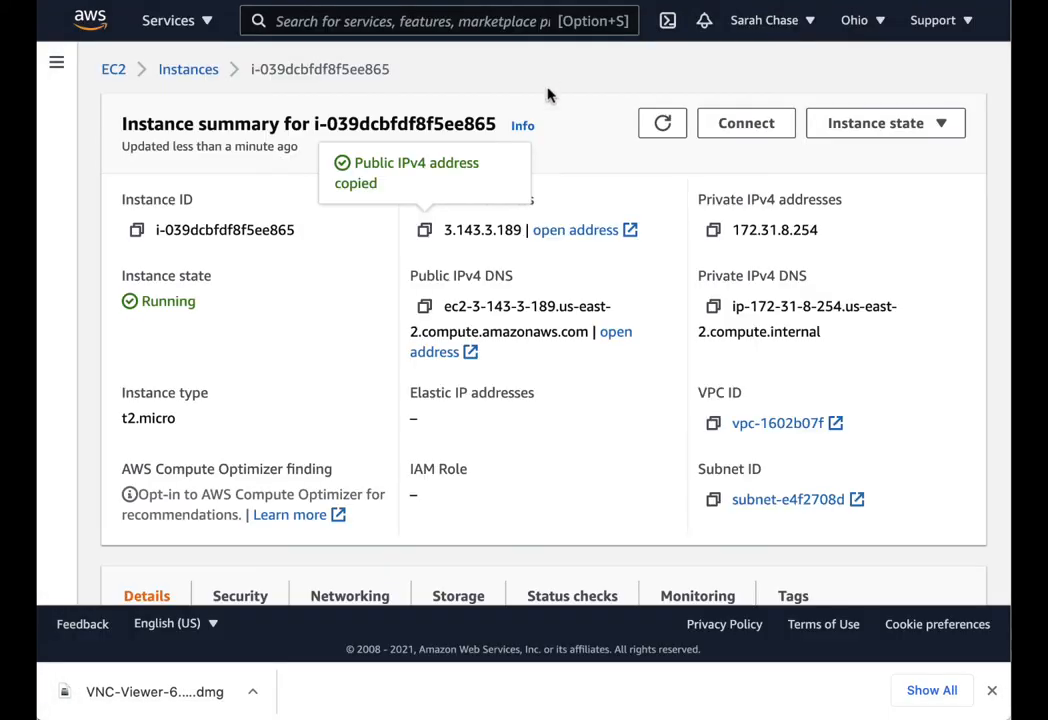
- Open the launch-wizard-7 security group from the instance's Security tab
scroll("down", 3)
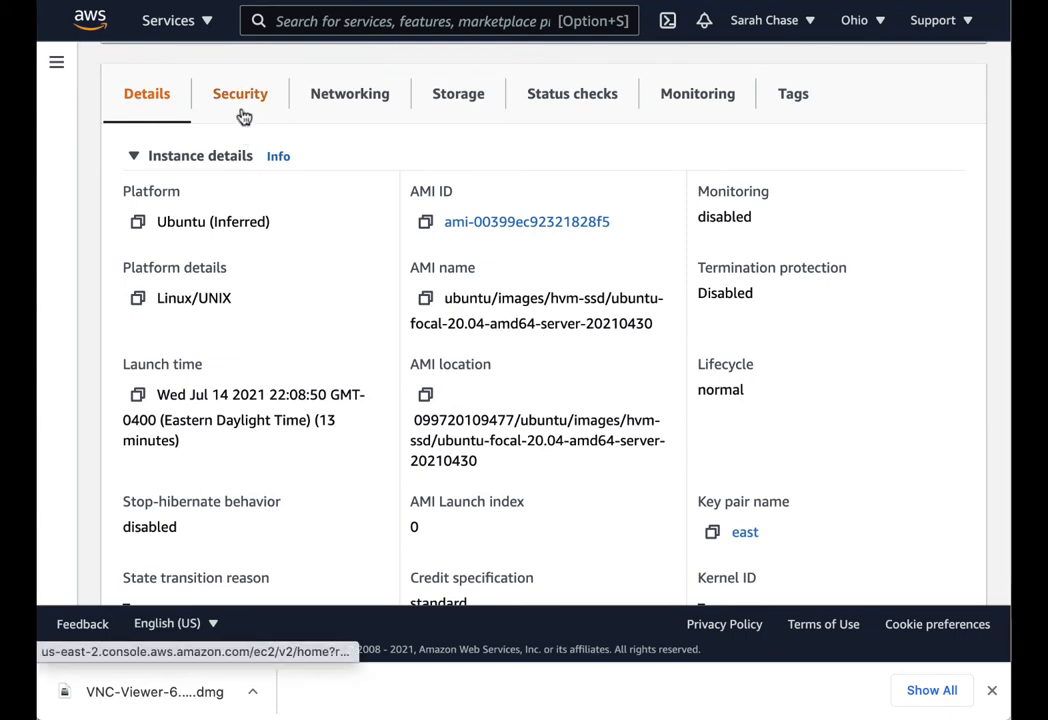
left_click(240, 93)
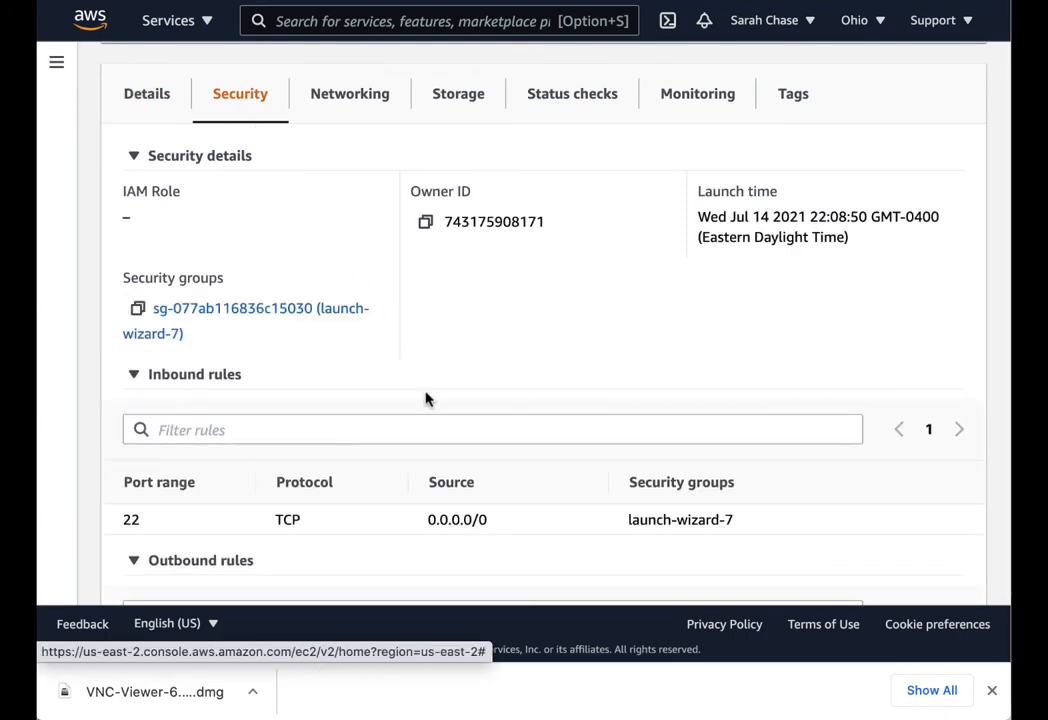
left_click(232, 308)
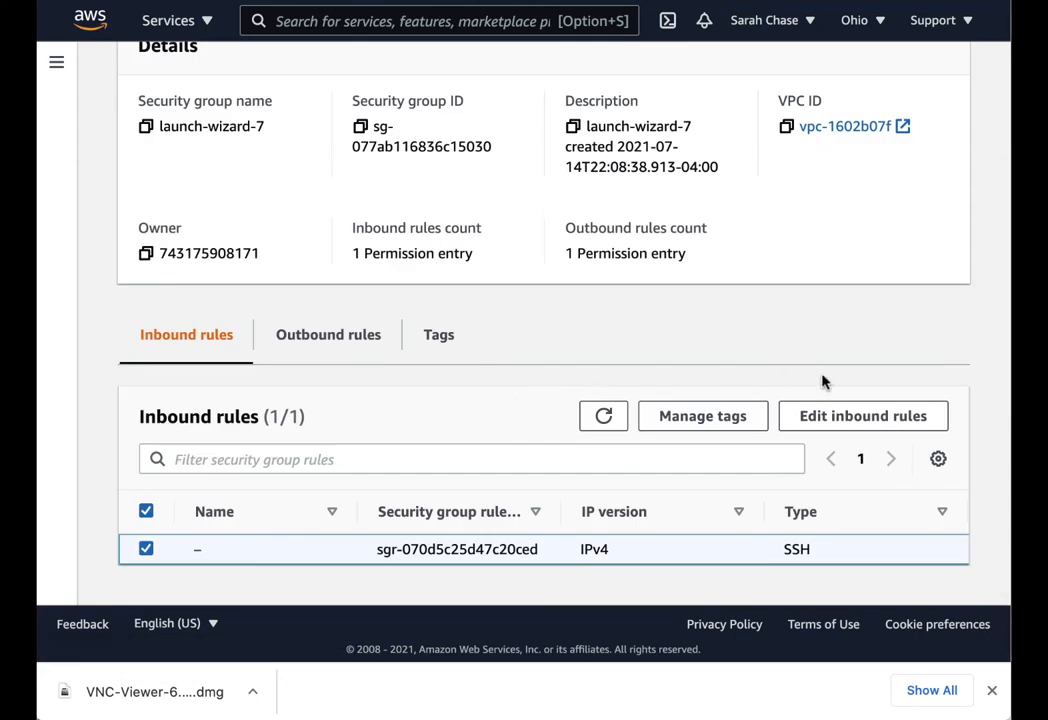
- Add and save an inbound Custom TCP rule for port 5901 from Anywhere-IPv4
left_click(861, 416)
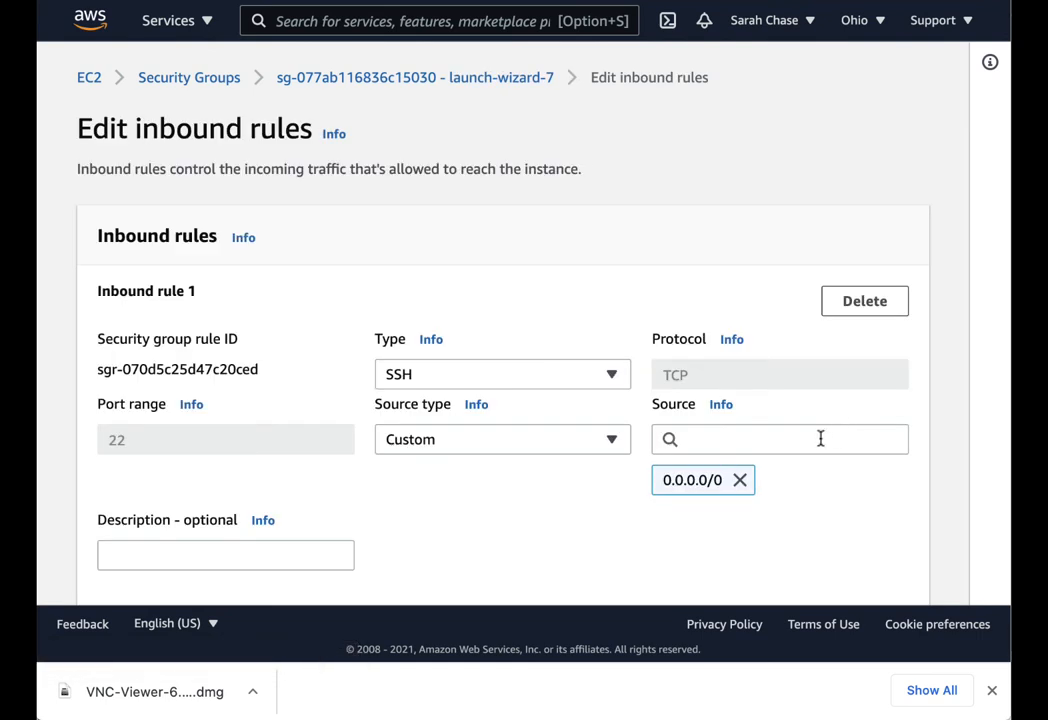
scroll("down", 3)
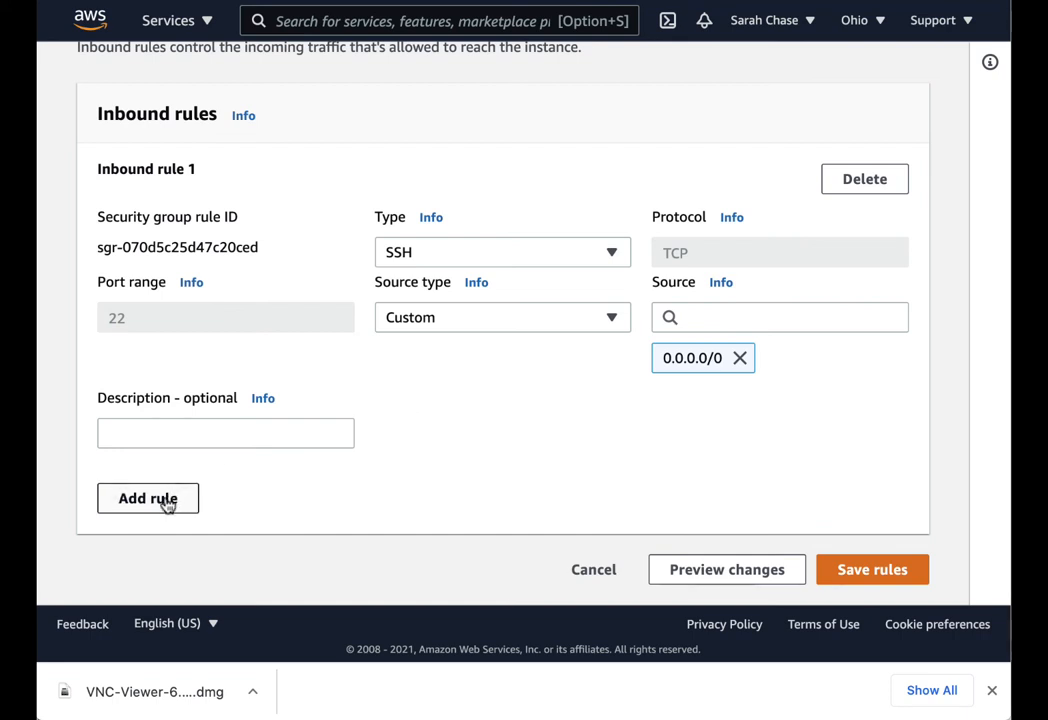
left_click(148, 498)
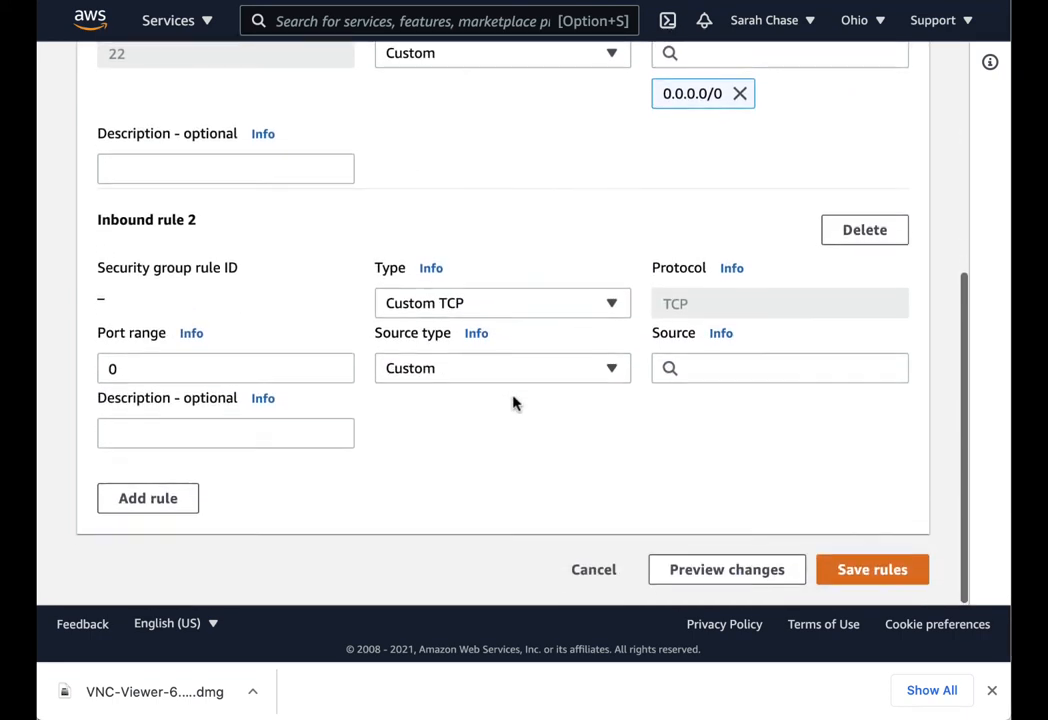
left_click(225, 368)
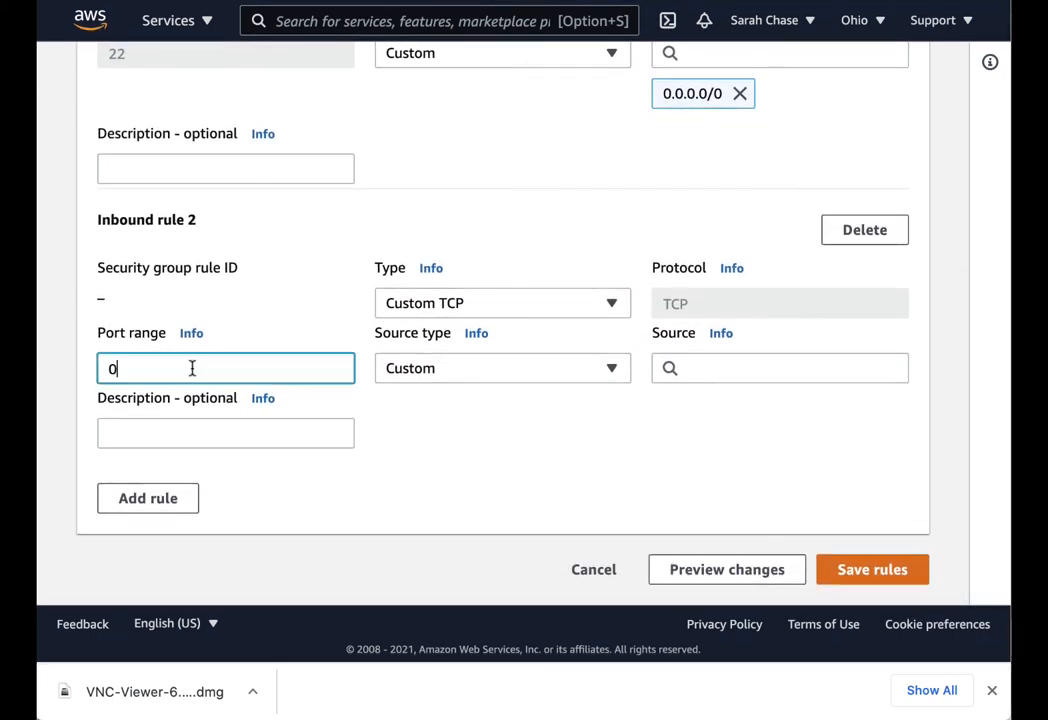
key("Backspace")
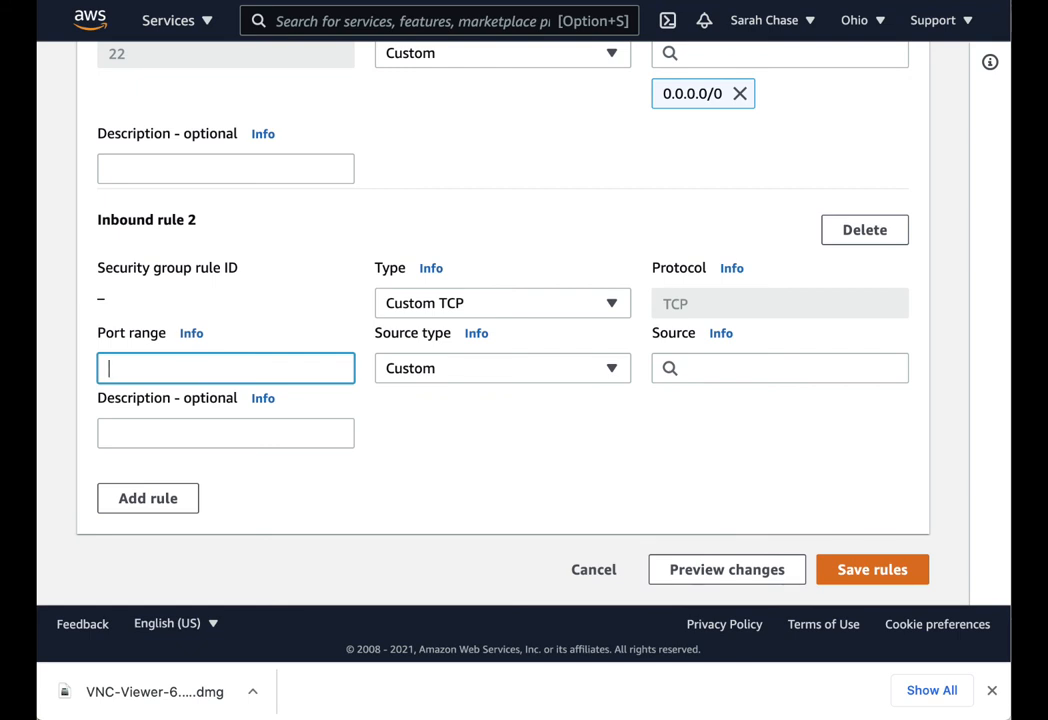
type("5901")
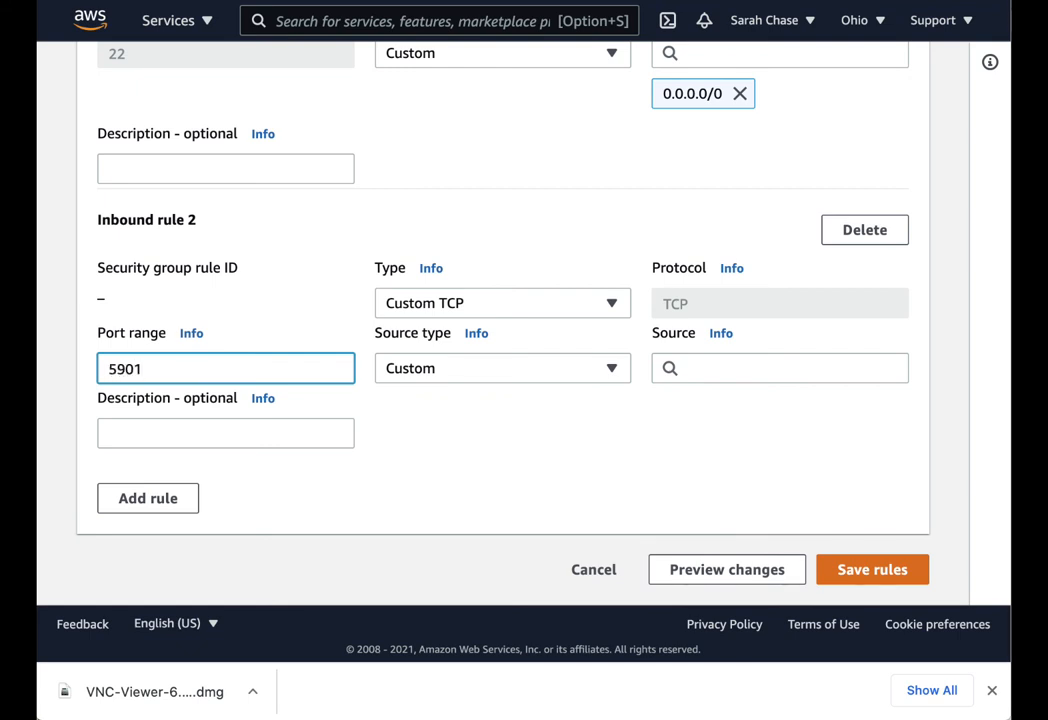
mouse_move(512, 388)
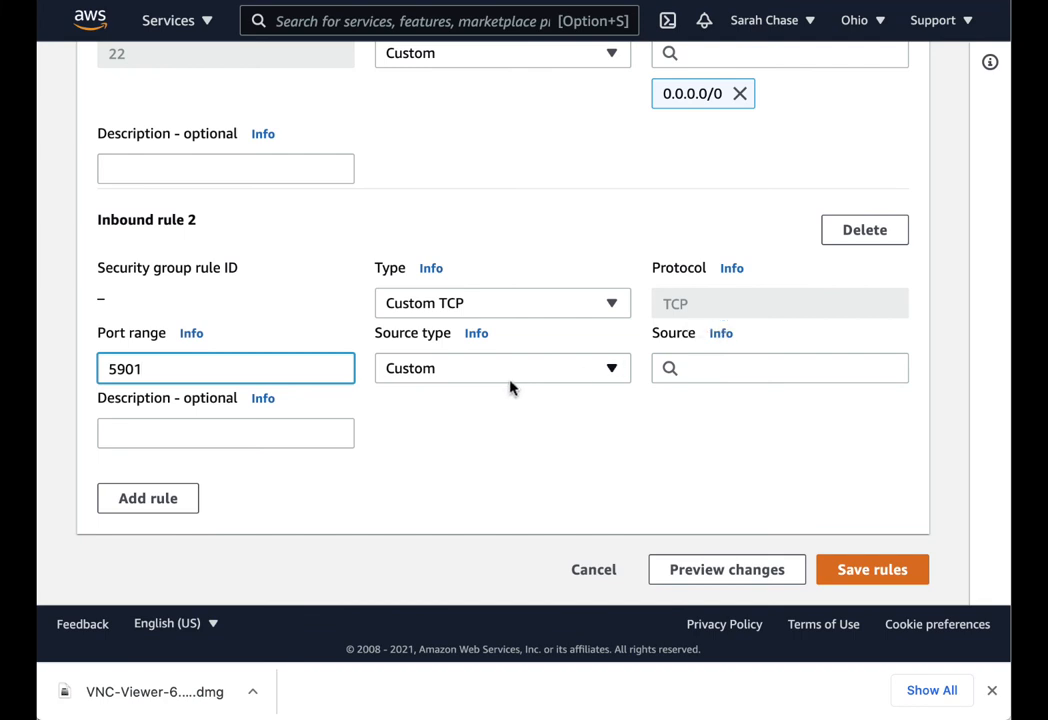
mouse_move(616, 373)
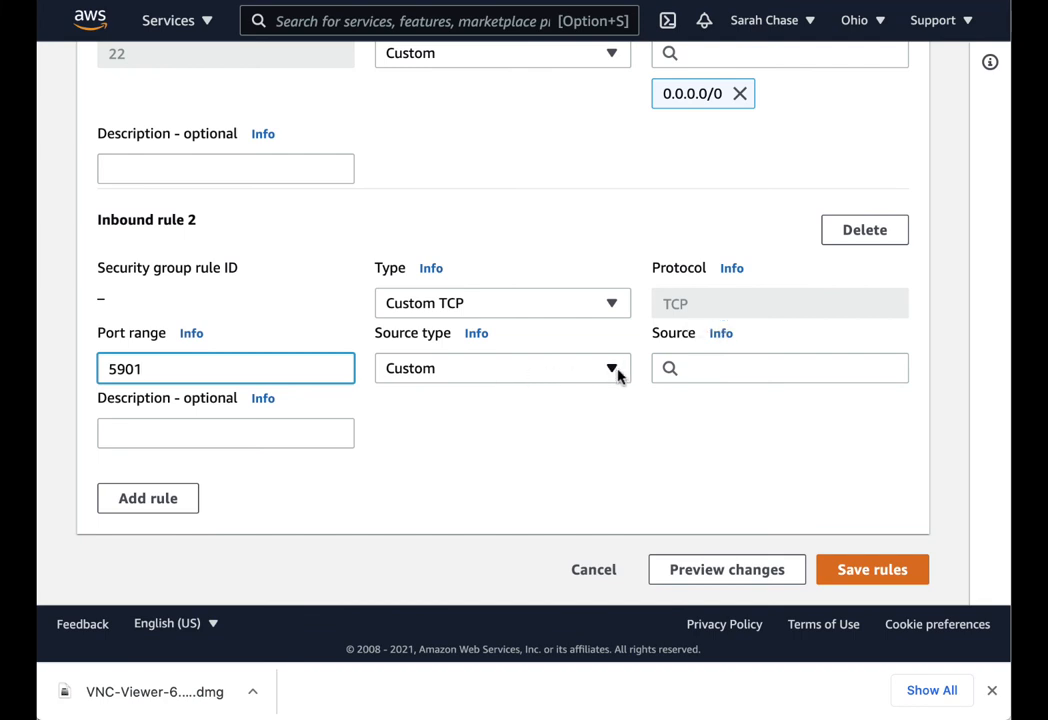
left_click(779, 368)
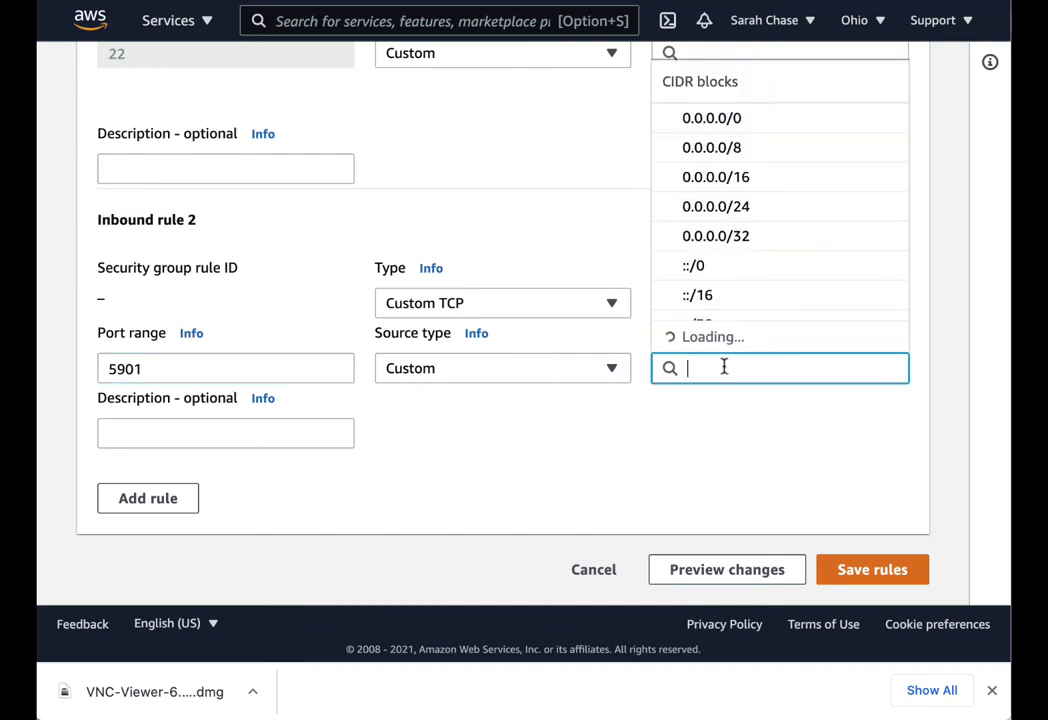
left_click(711, 117)
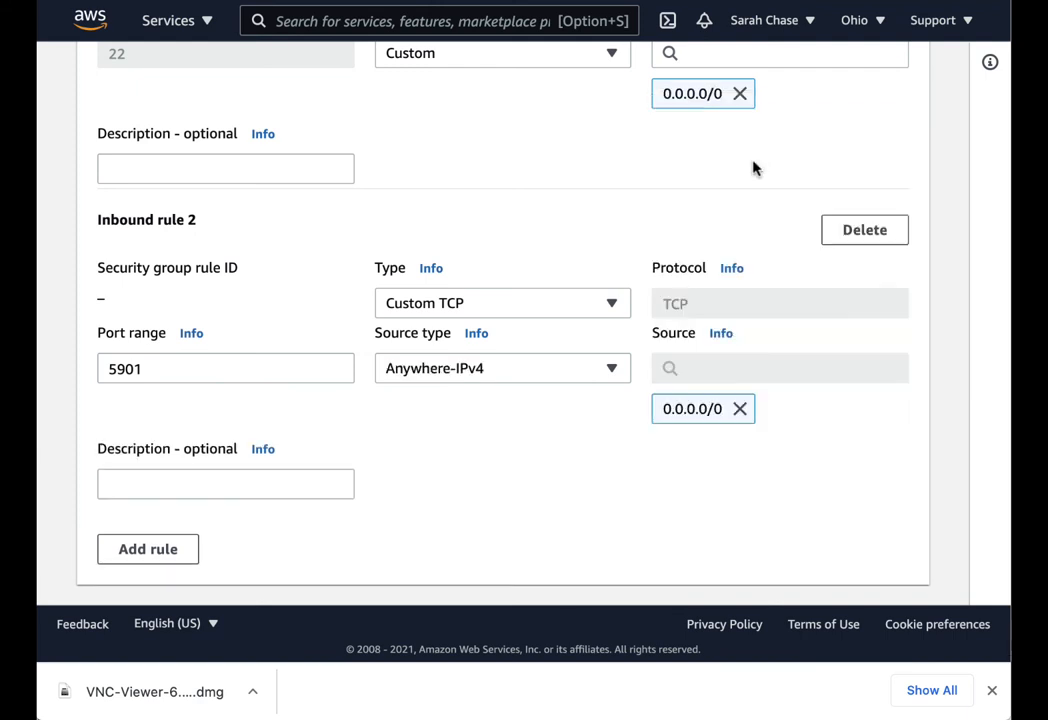
mouse_move(535, 490)
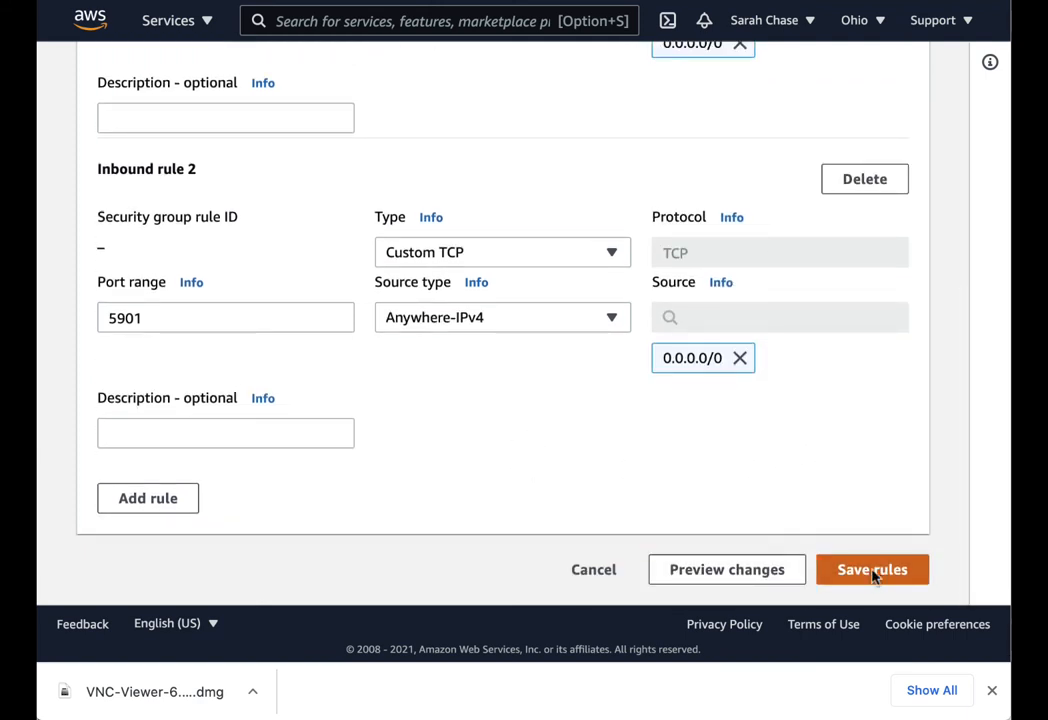
left_click(871, 570)
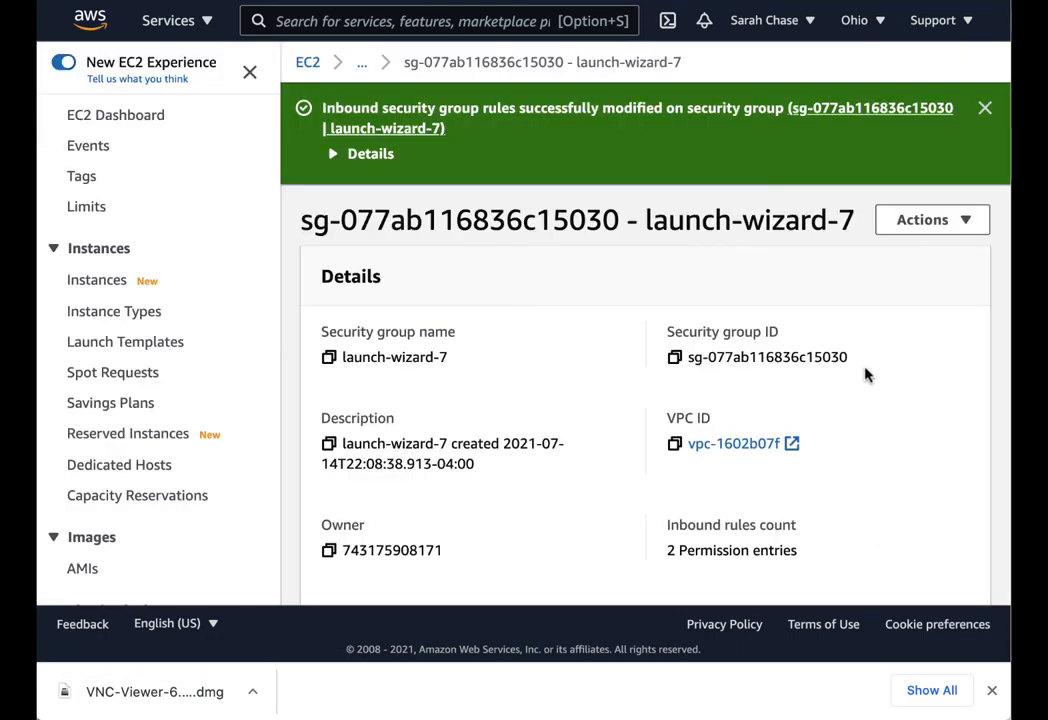
mouse_move(215, 167)
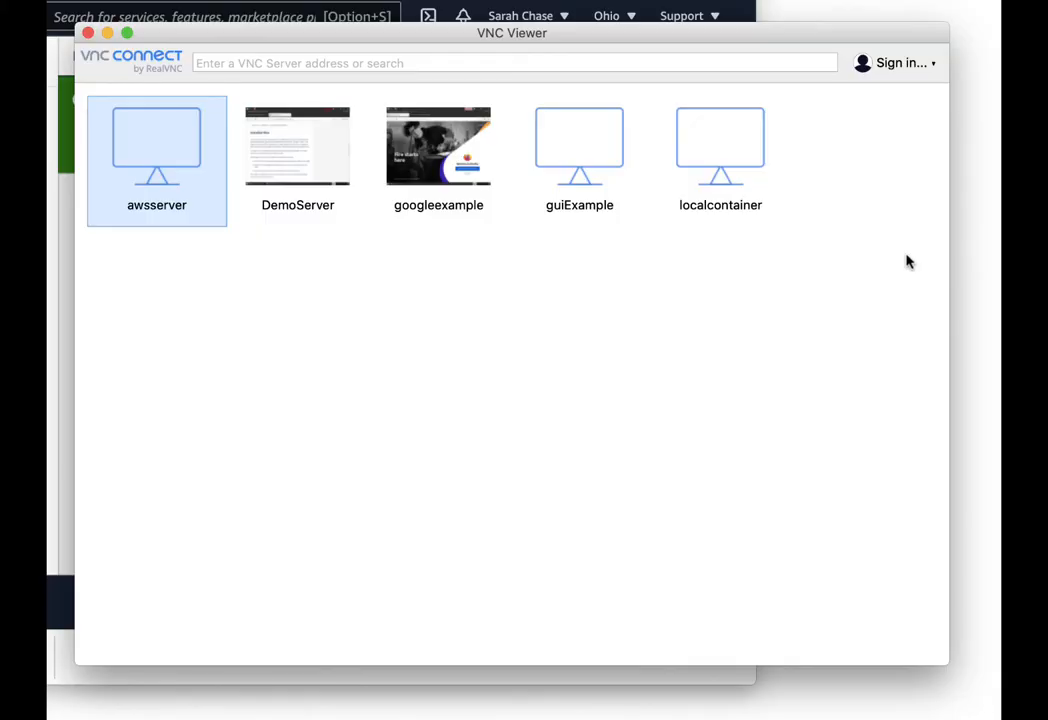
mouse_move(582, 152)
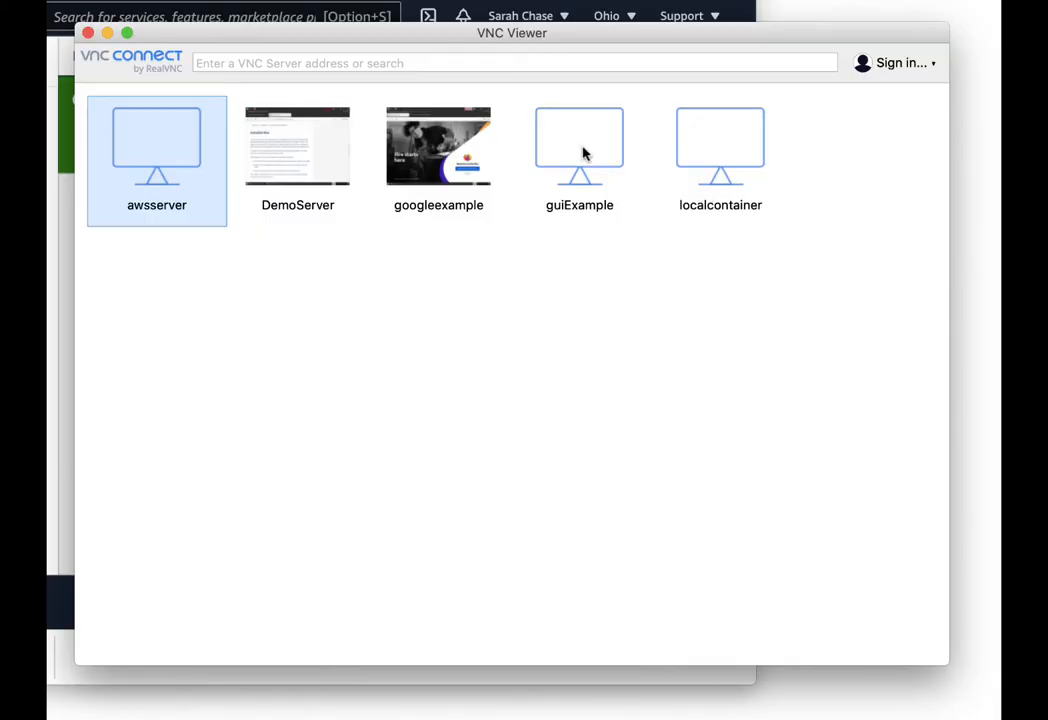
- Connect to guiExample, continue past the encryption warning, and submit the VNC password
left_click(579, 150)
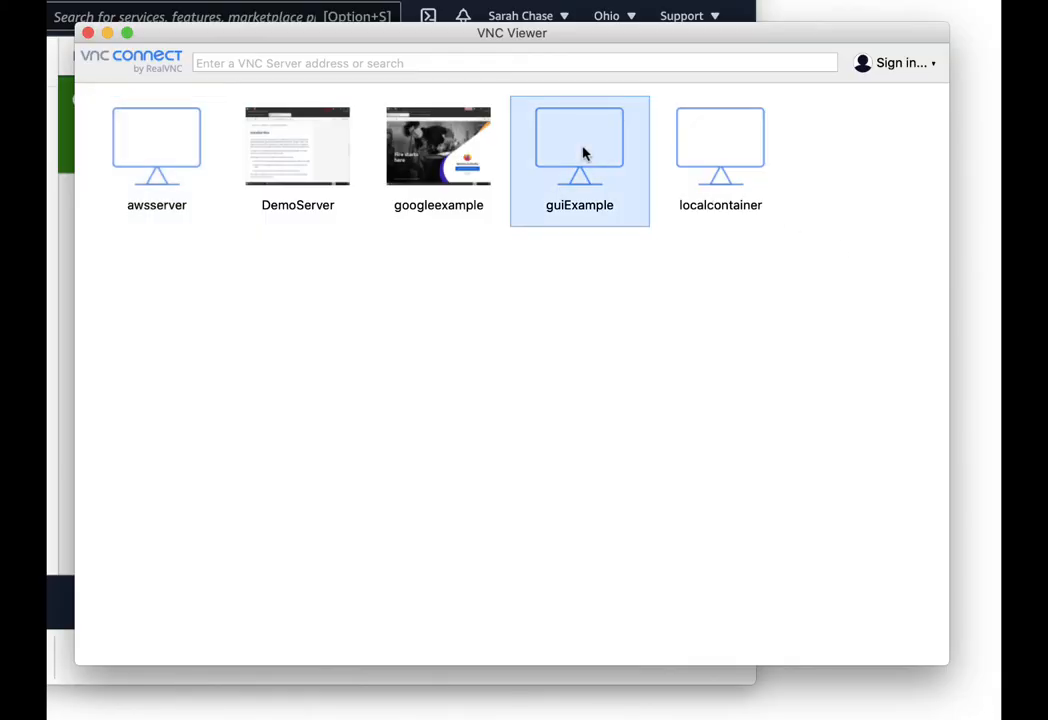
double_click(579, 145)
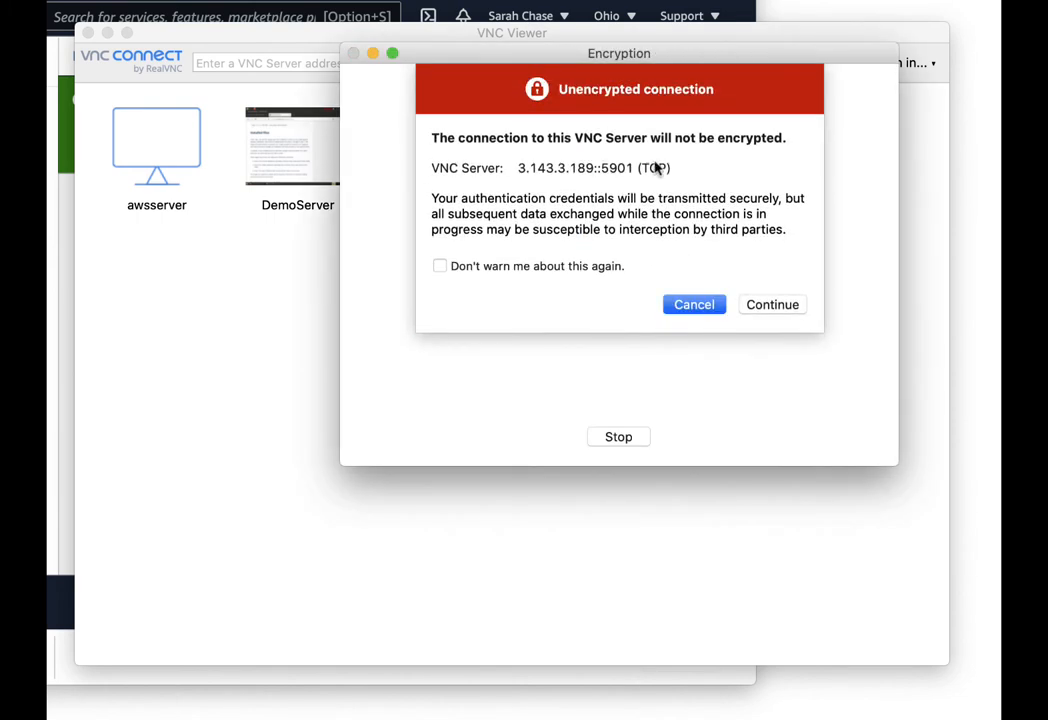
mouse_move(784, 306)
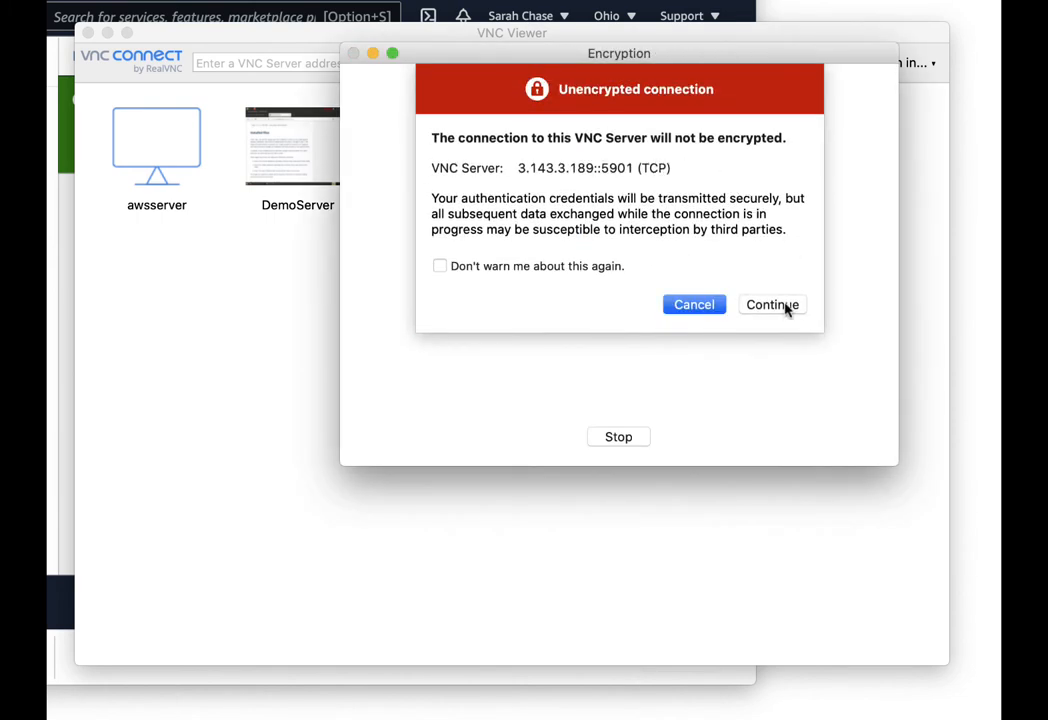
left_click(772, 304)
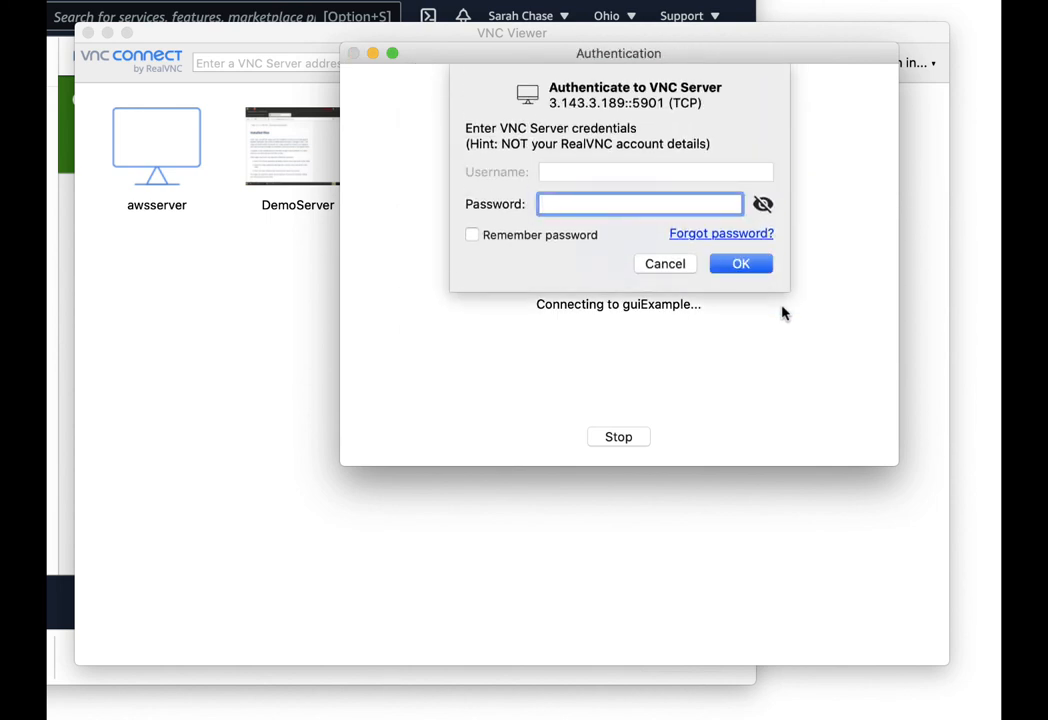
type("password")
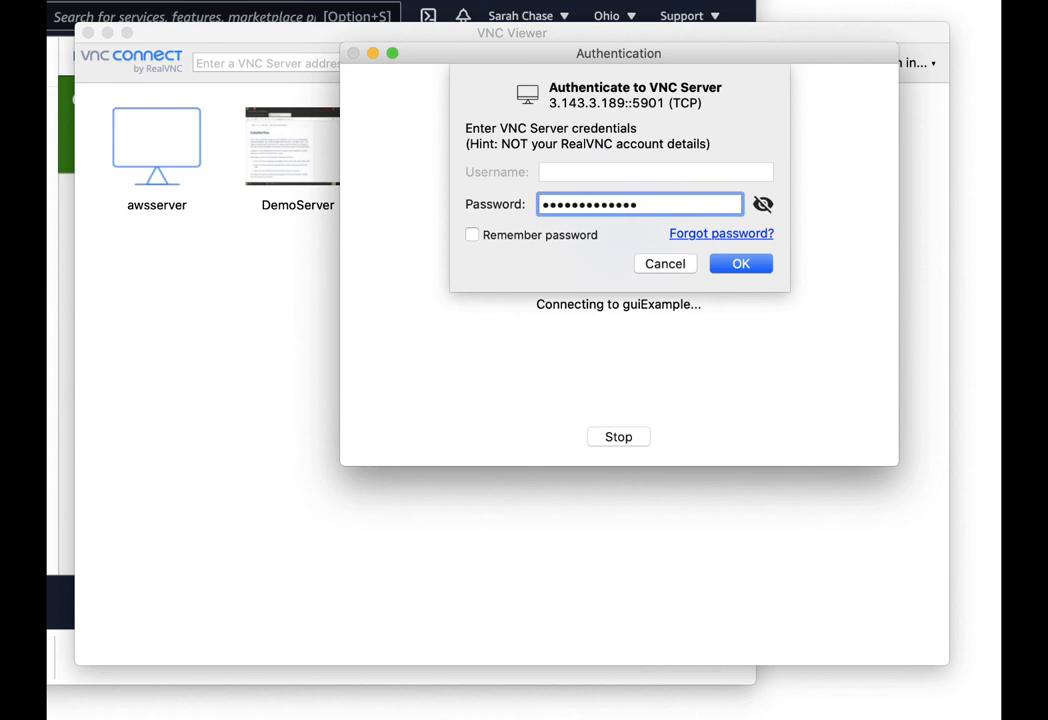
left_click(740, 263)
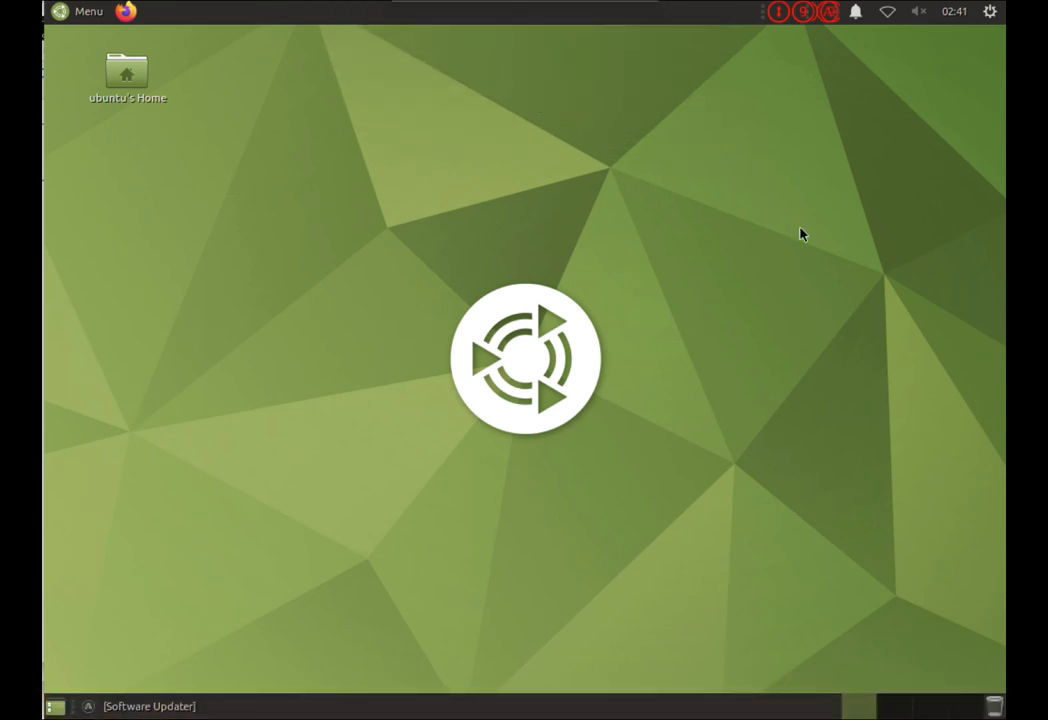
mouse_move(283, 102)
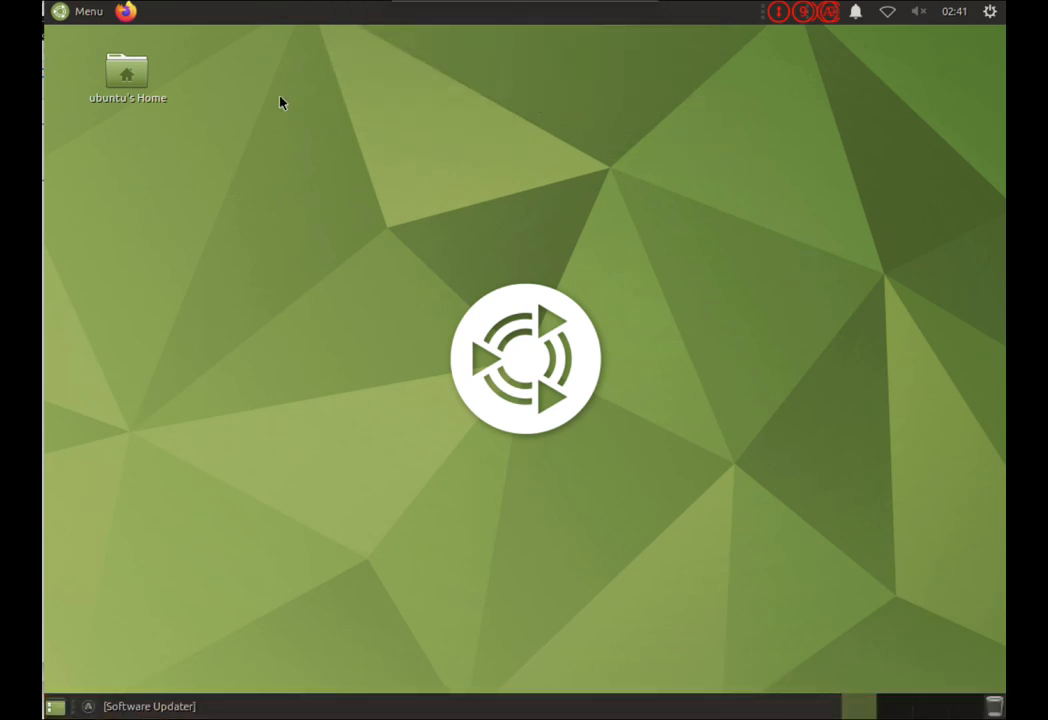
- Launch Firefox from the MATE top panel icon on the remote desktop
left_click(125, 13)
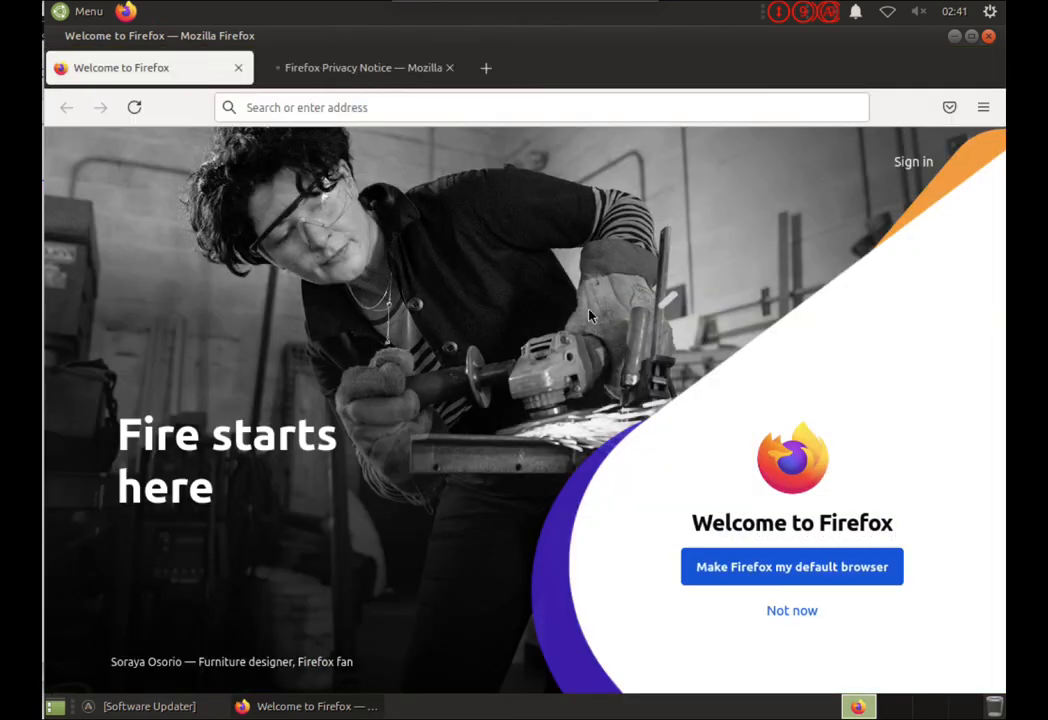
mouse_move(390, 120)
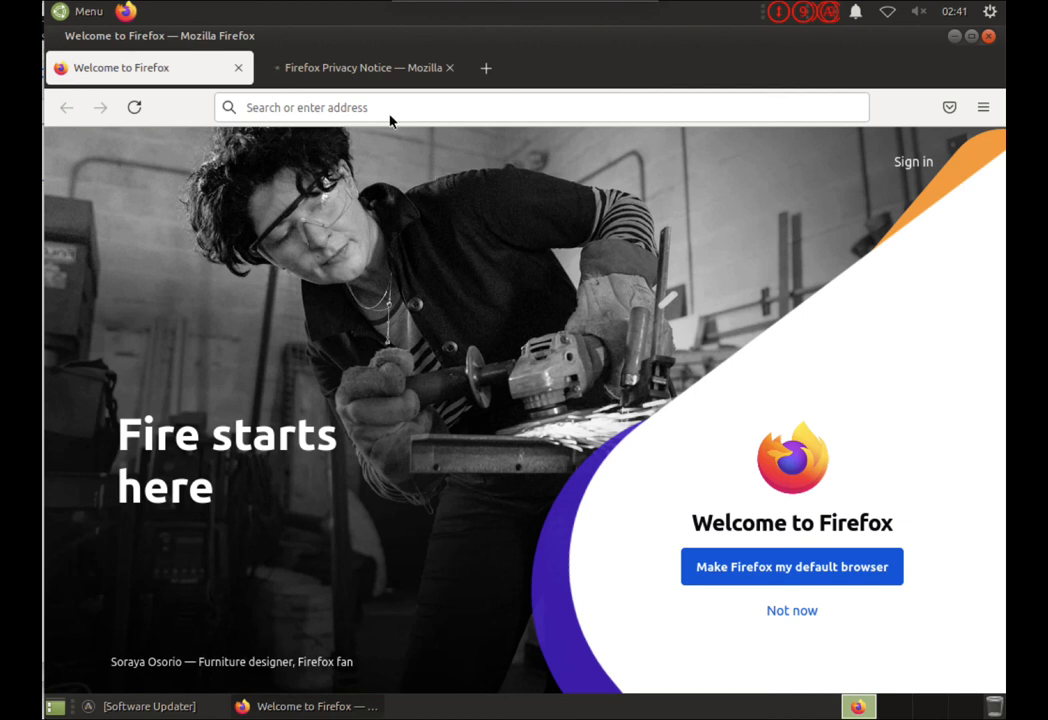
mouse_move(386, 107)
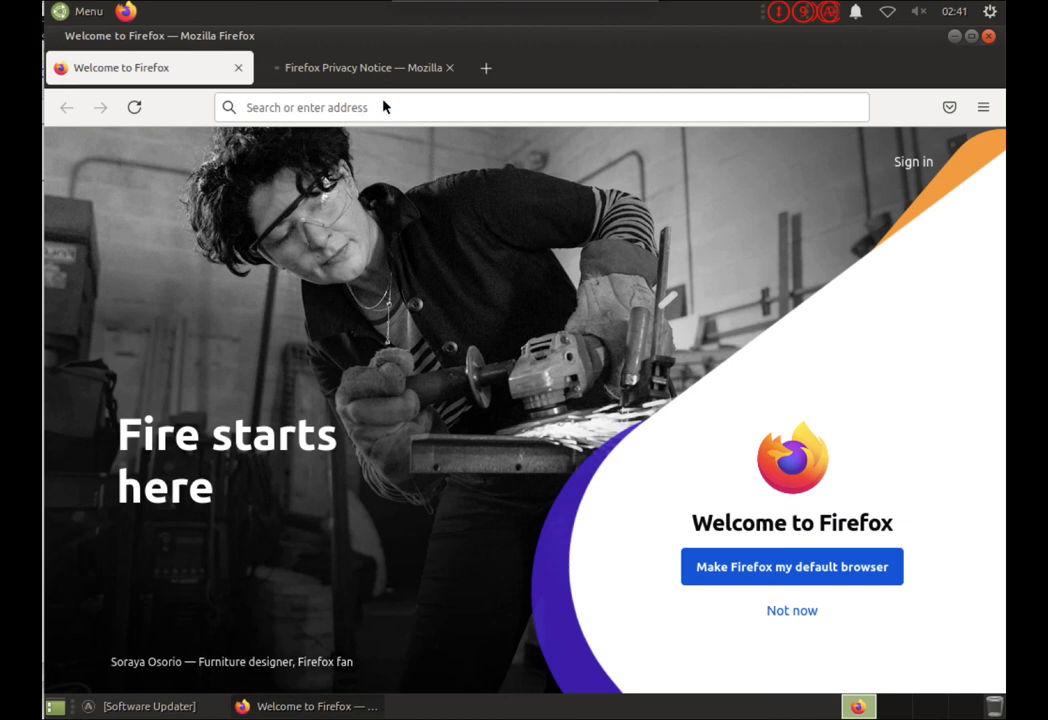